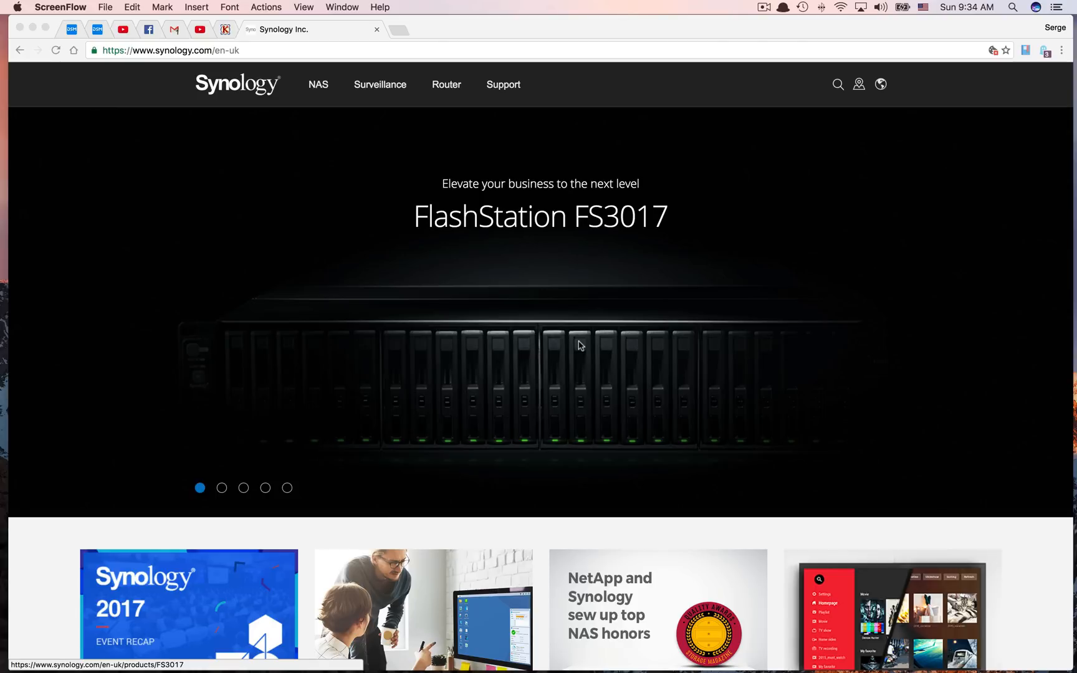
{"action": "mouse_move", "coordinate": [221, 487]}
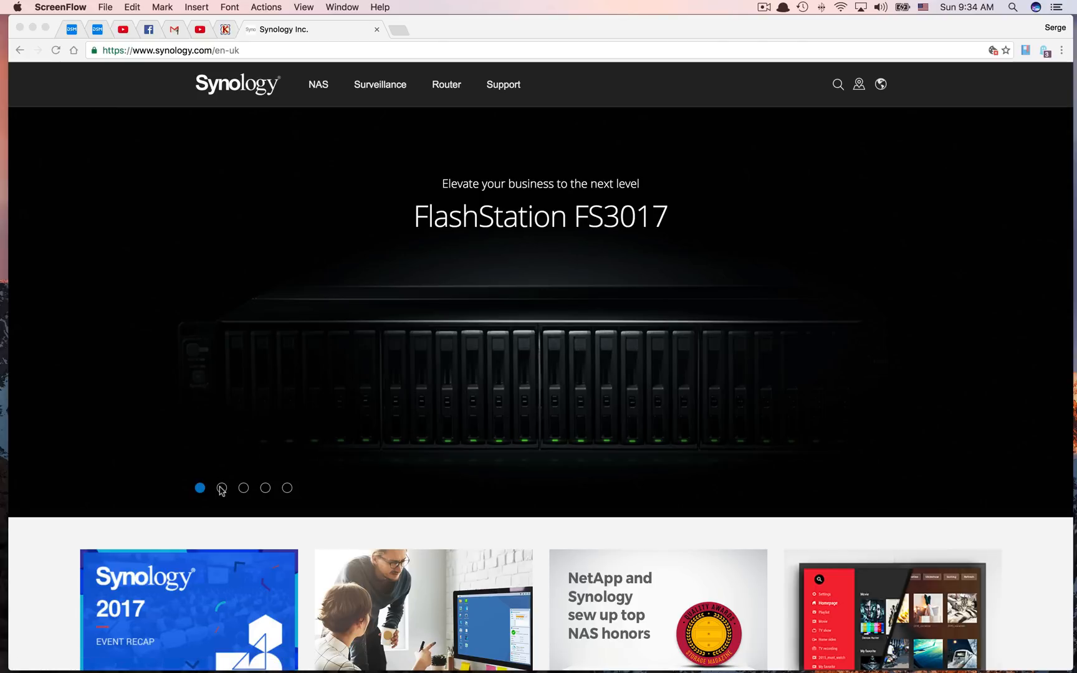
Step: Advance the Synology homepage carousel to the DiskStation DS3617xs slide
{"action": "left_click", "coordinate": [221, 489]}
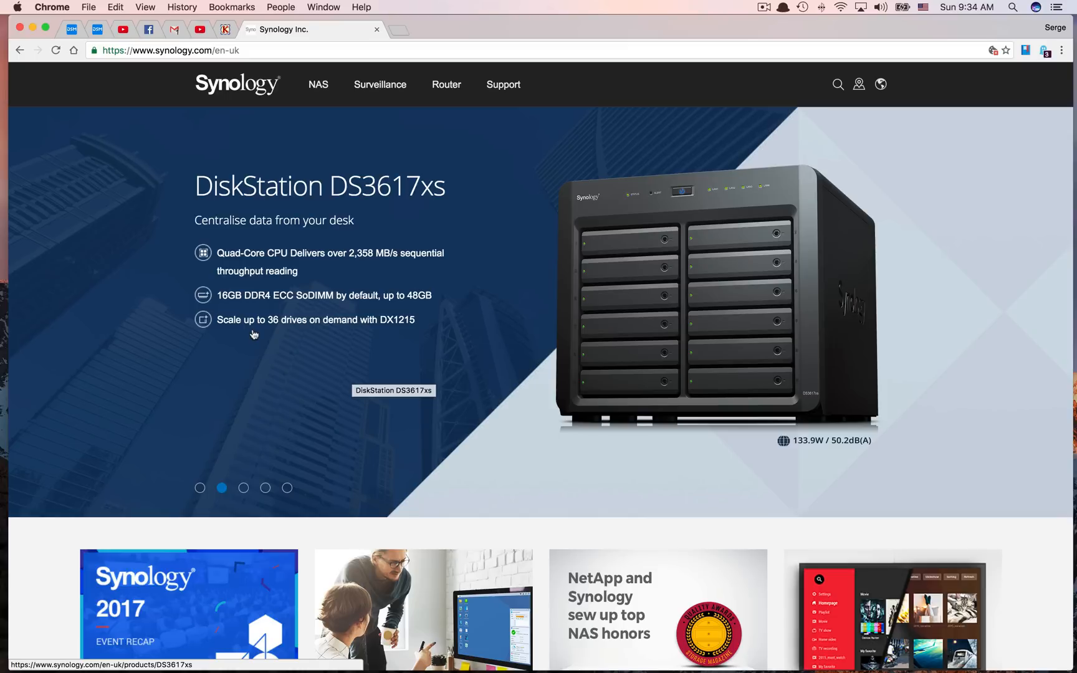
{"action": "mouse_move", "coordinate": [146, 269]}
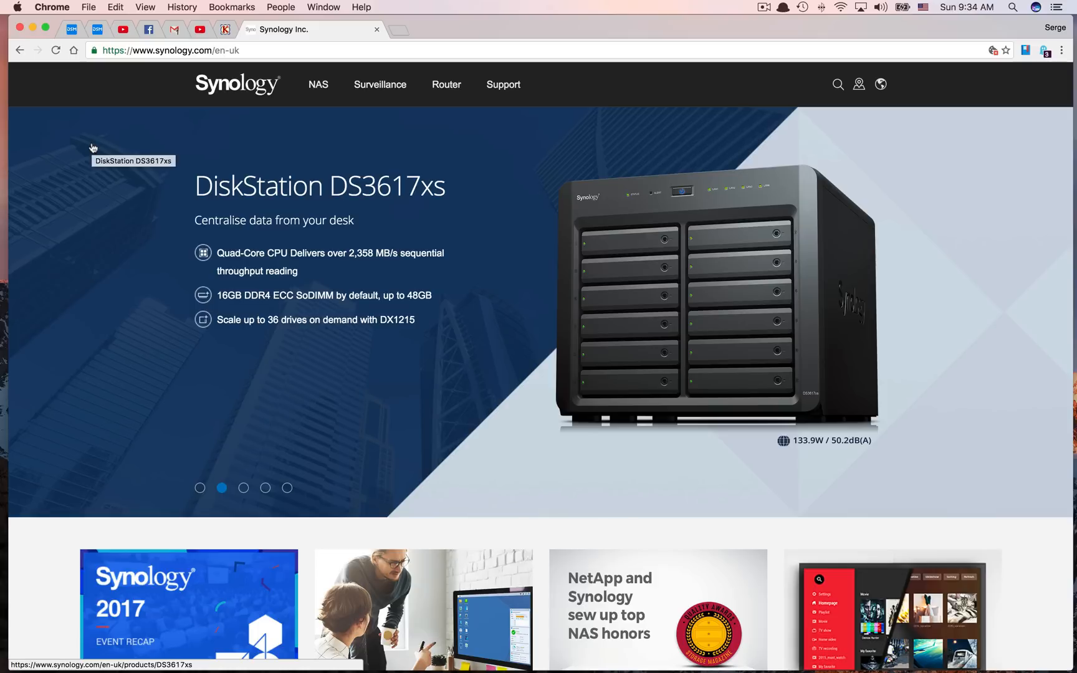
{"action": "mouse_move", "coordinate": [110, 66]}
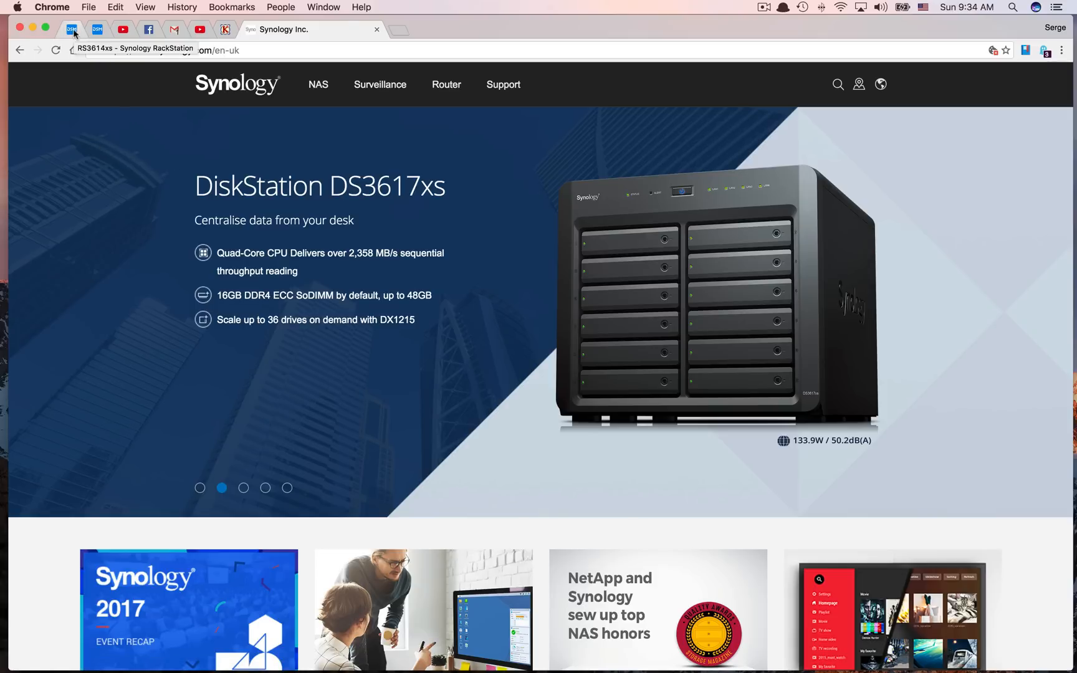
Step: Enable Windows file service in DSM's File Services and copy the smb://RS3614xs address
{"action": "left_click", "coordinate": [72, 28]}
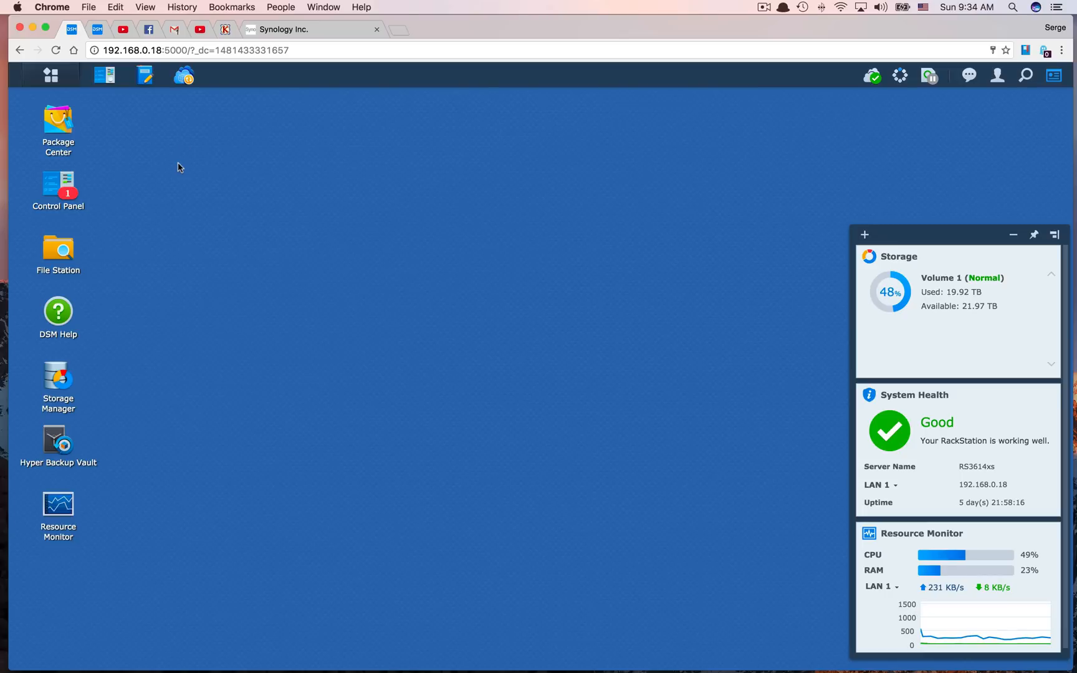
{"action": "mouse_move", "coordinate": [242, 179]}
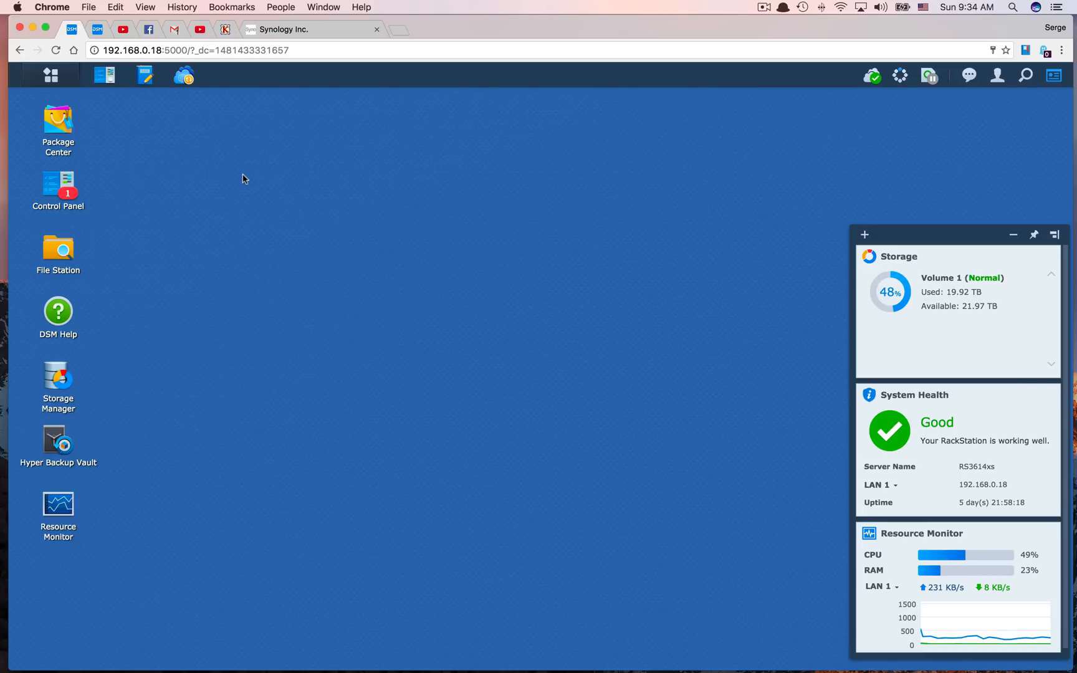
{"action": "mouse_move", "coordinate": [59, 186]}
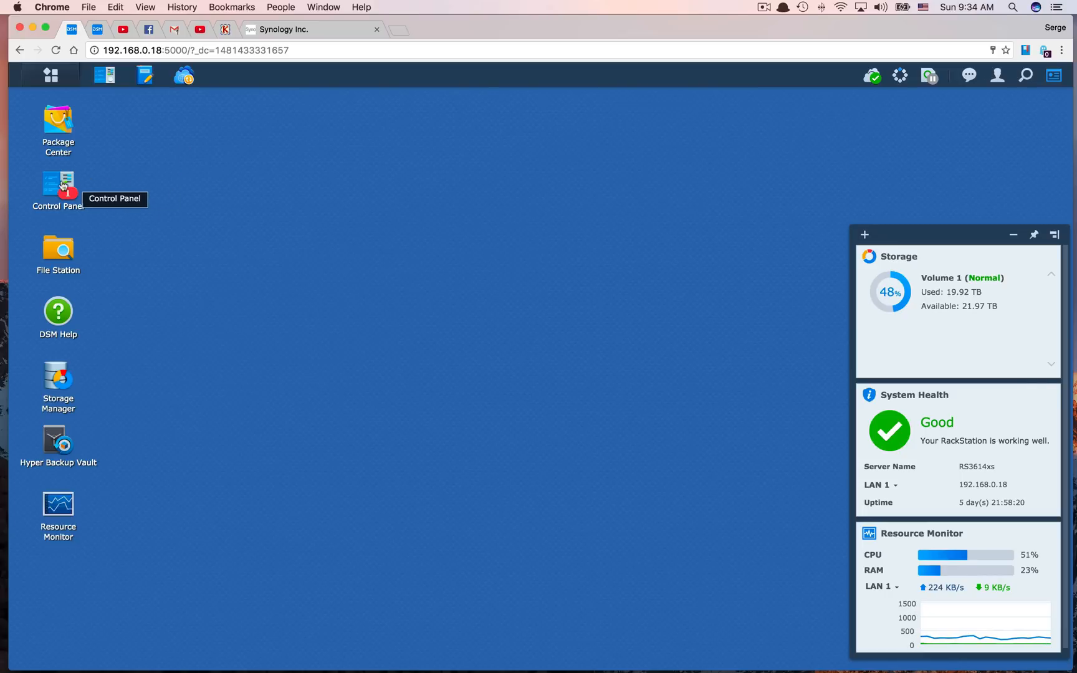
{"action": "double_click", "coordinate": [58, 185]}
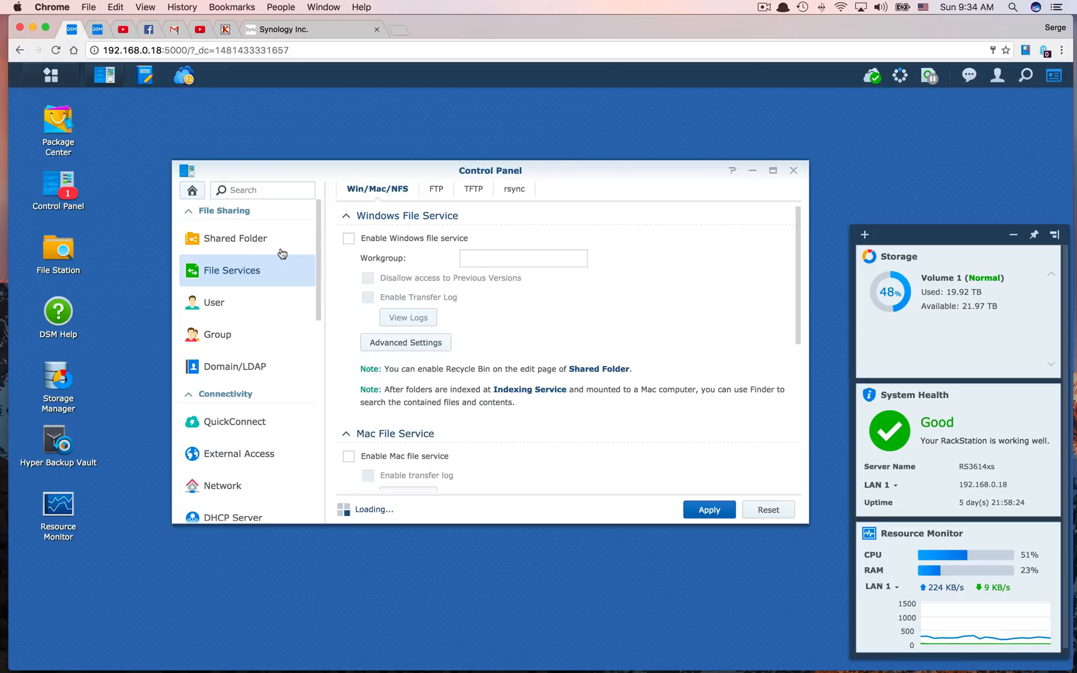
{"action": "left_click", "coordinate": [349, 238]}
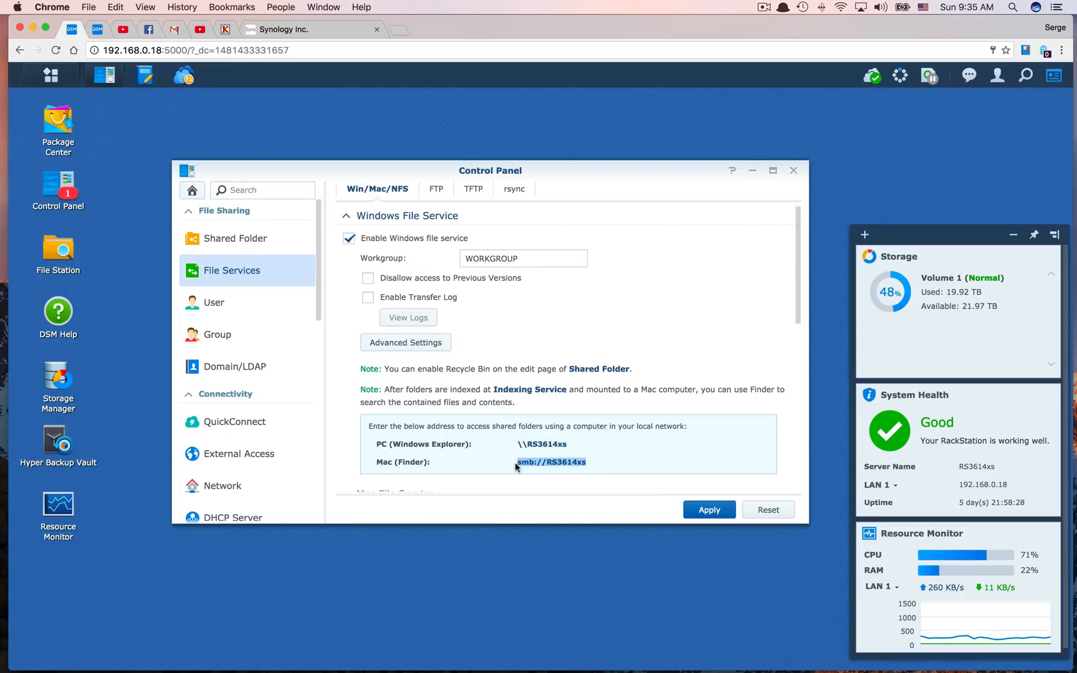
{"action": "right_click", "coordinate": [550, 462]}
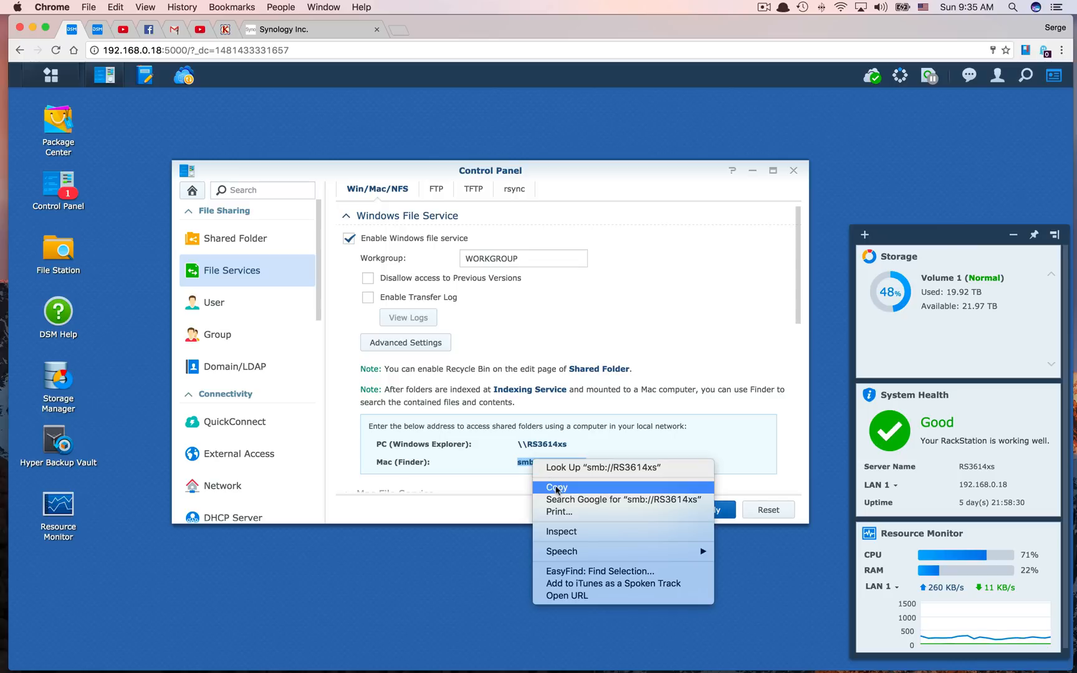
{"action": "left_click", "coordinate": [555, 487]}
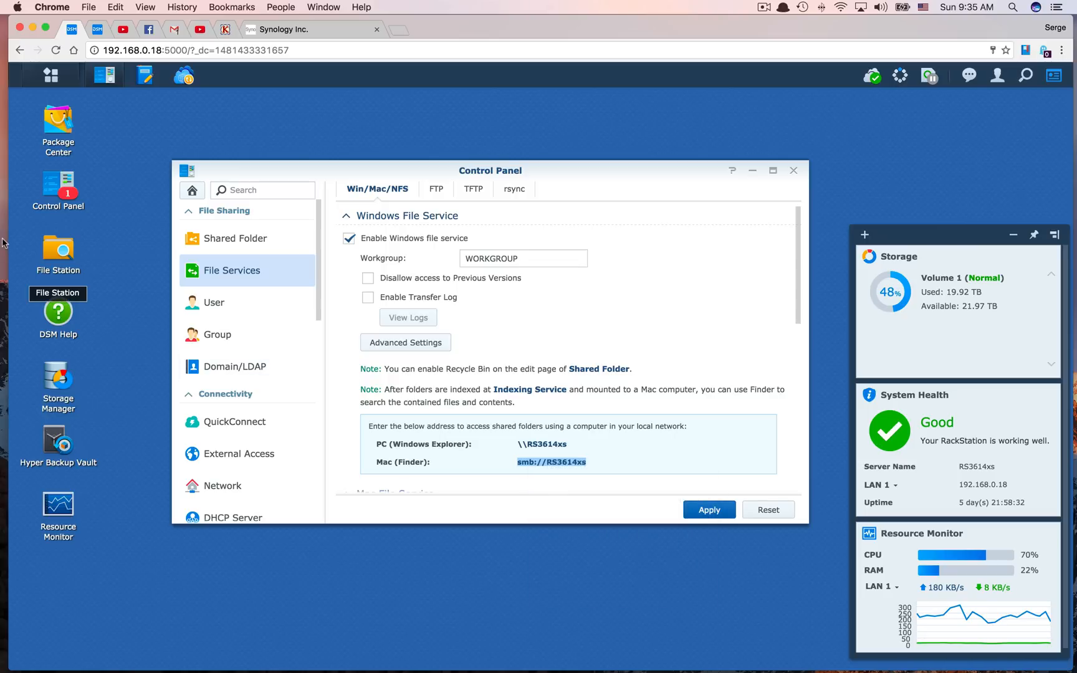
Step: Paste smb://RS3614xs into Finder's Connect to Server address field
{"action": "left_click", "coordinate": [166, 6]}
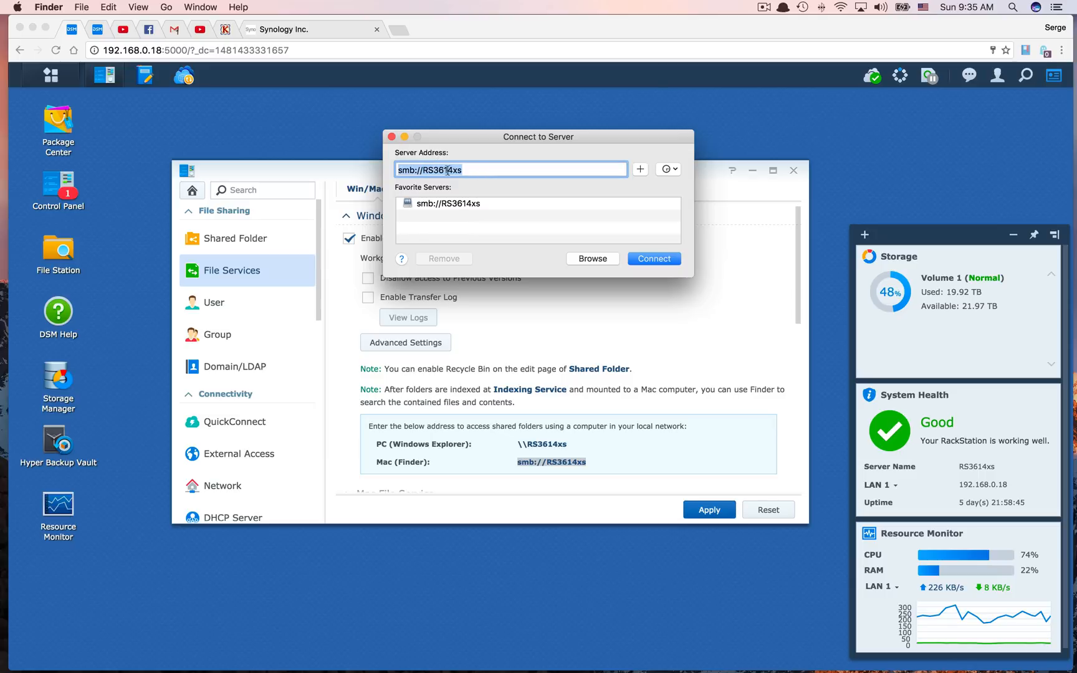
{"action": "right_click", "coordinate": [481, 170]}
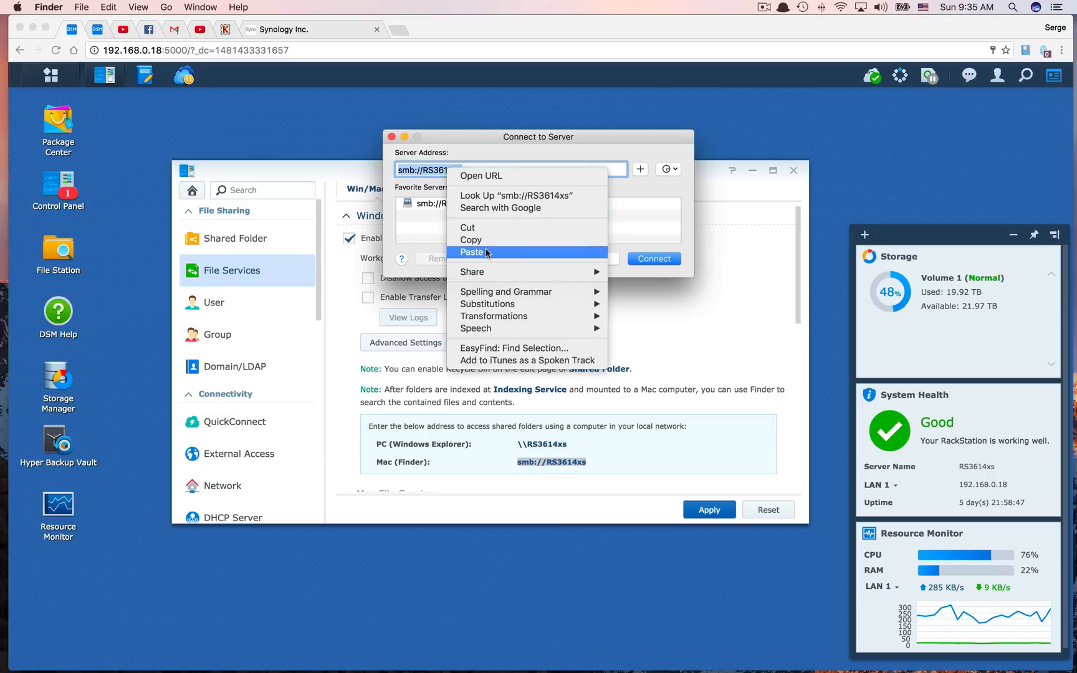
{"action": "left_click", "coordinate": [472, 251]}
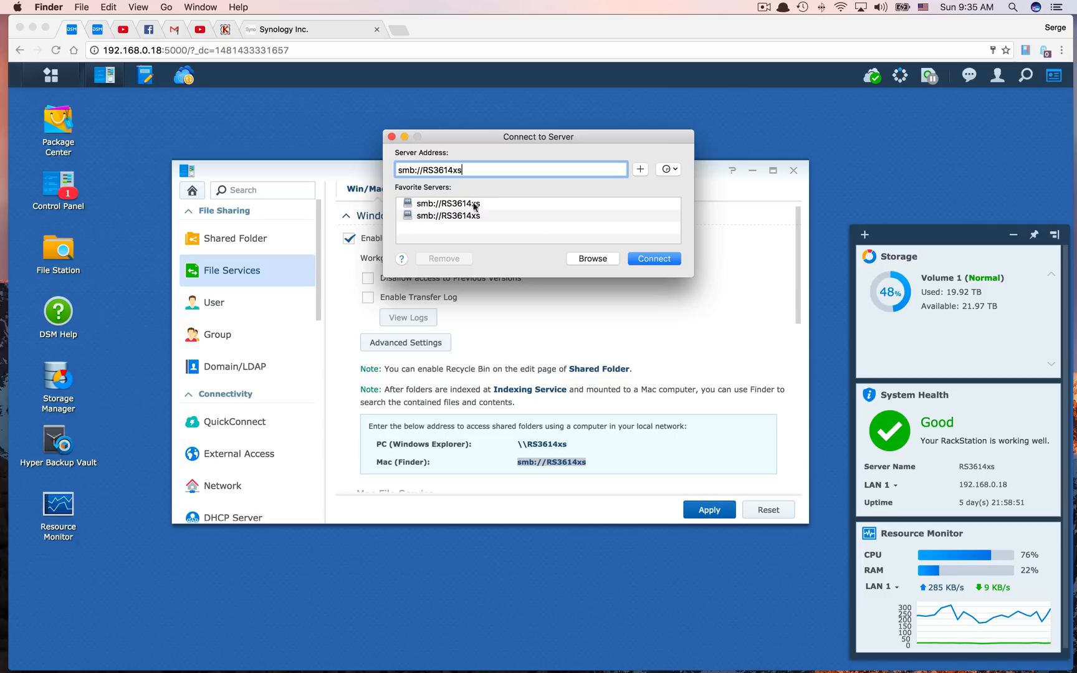
Step: Log in to RS3614xs as a registered user and pick the homes volume
{"action": "left_click", "coordinate": [652, 258]}
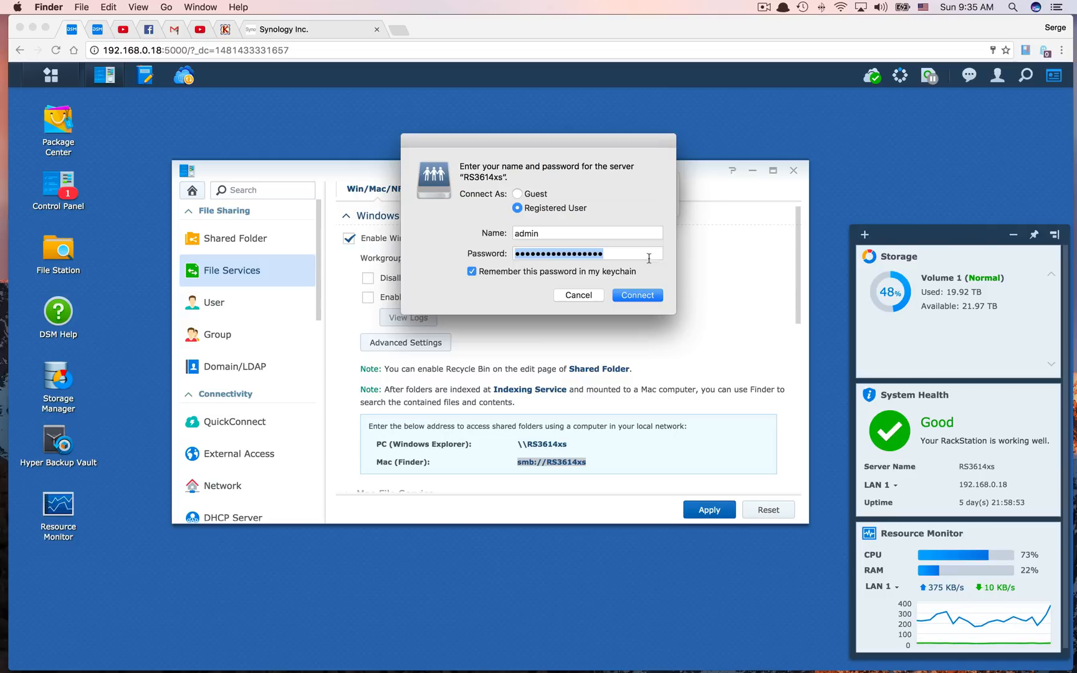
{"action": "left_click", "coordinate": [586, 253]}
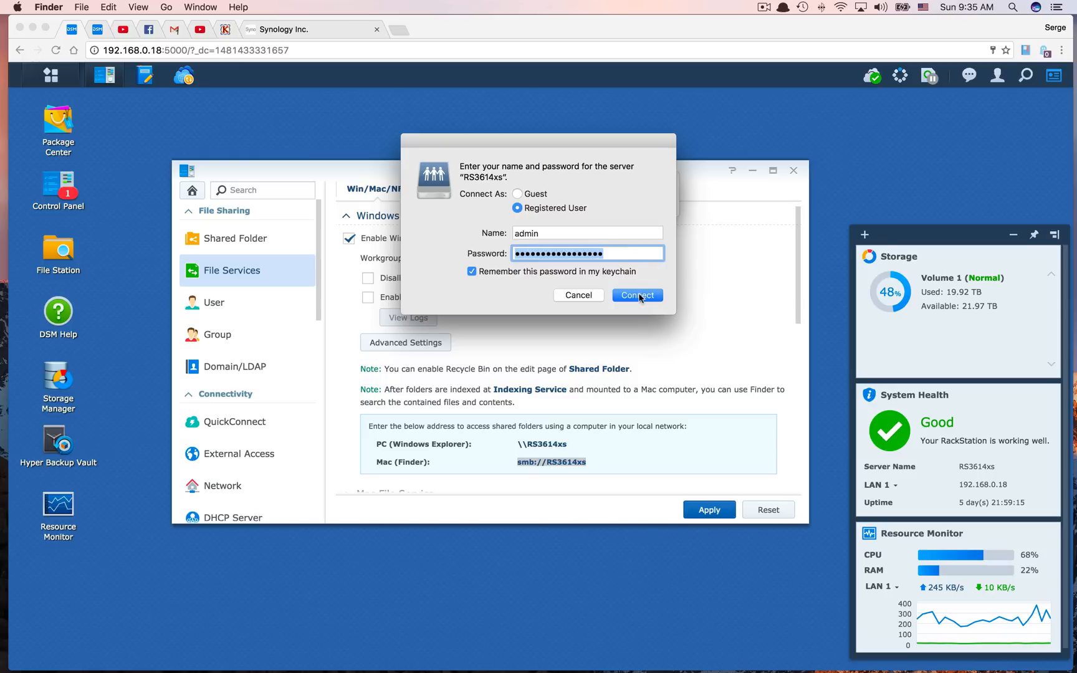
{"action": "left_click", "coordinate": [636, 295]}
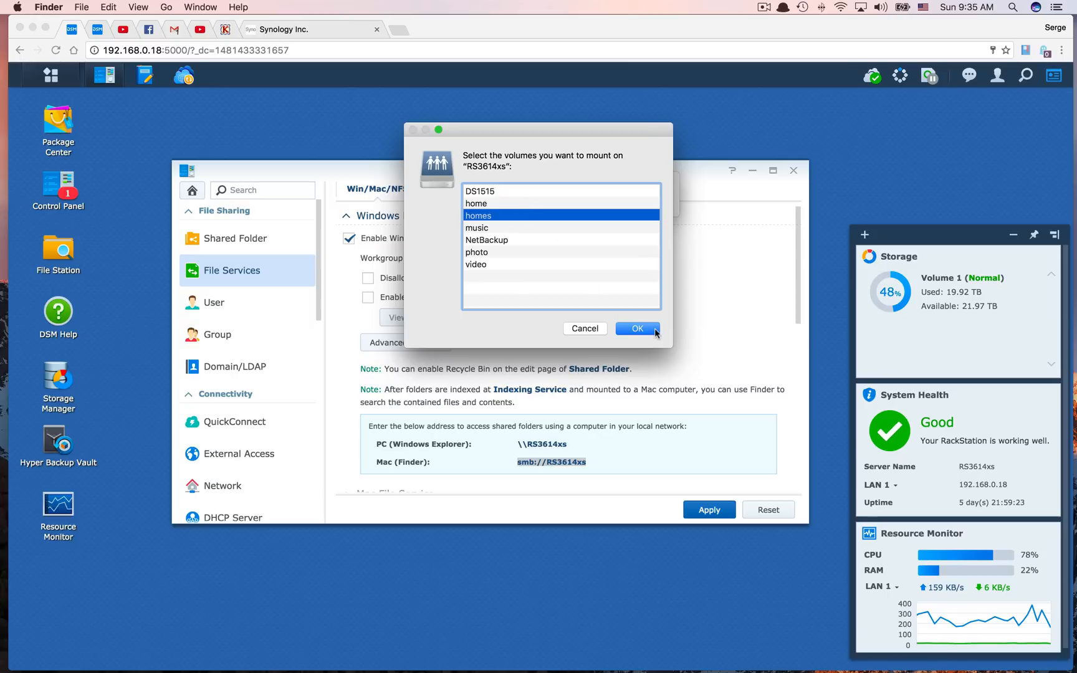
Step: Confirm the volume selection to mount the homes share
{"action": "left_click", "coordinate": [636, 329]}
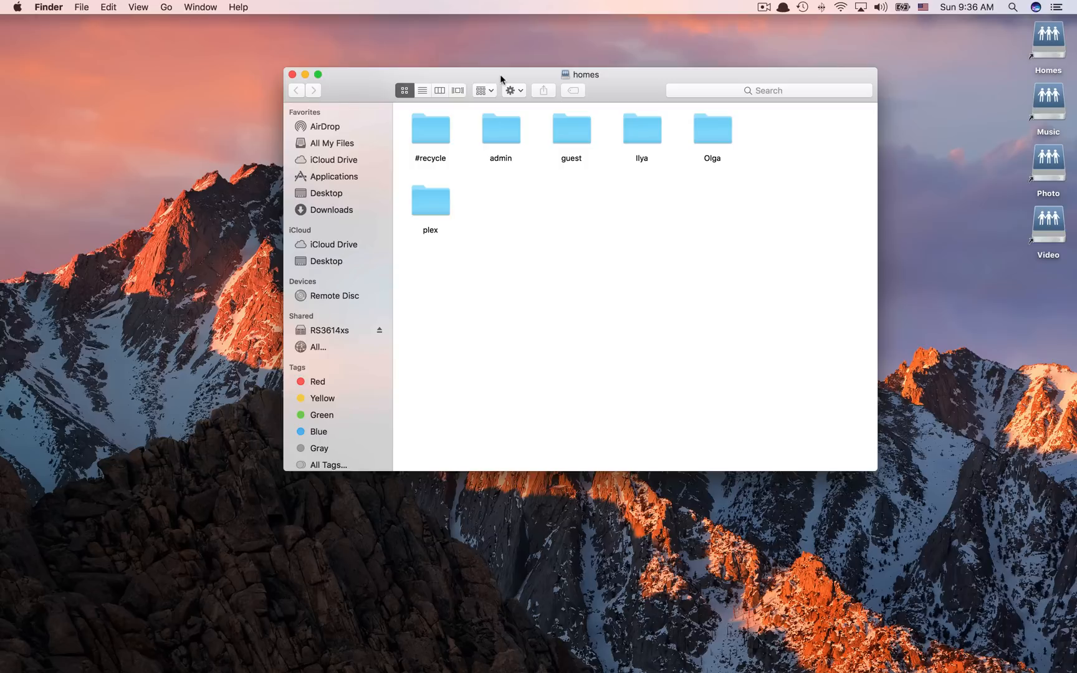
{"action": "mouse_move", "coordinate": [435, 165]}
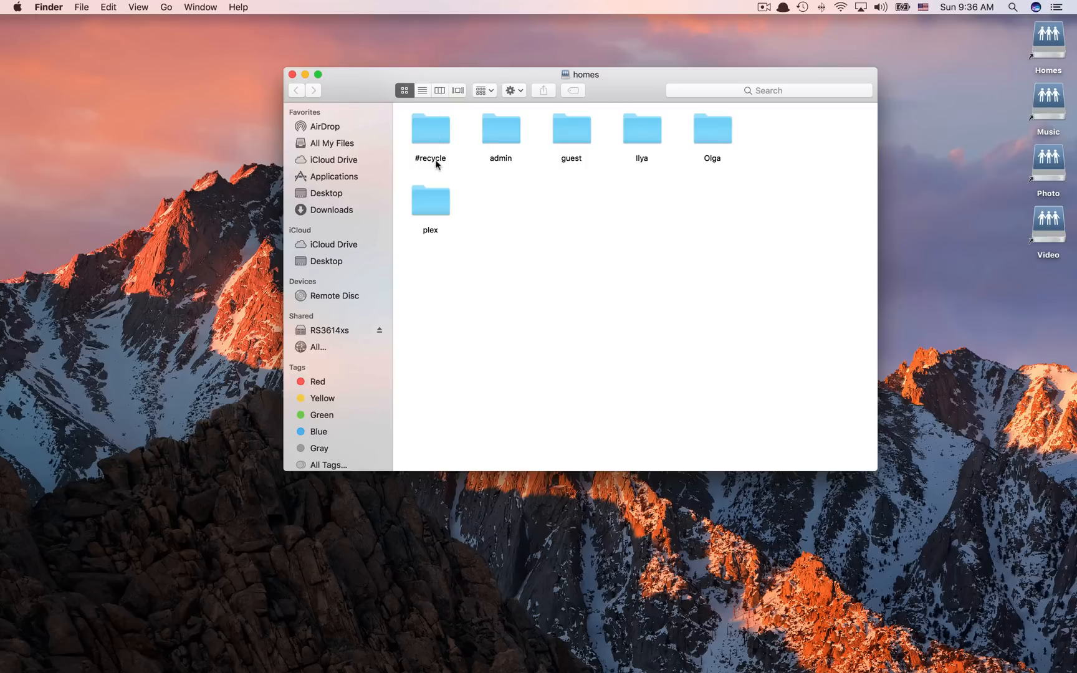
{"action": "mouse_move", "coordinate": [319, 140]}
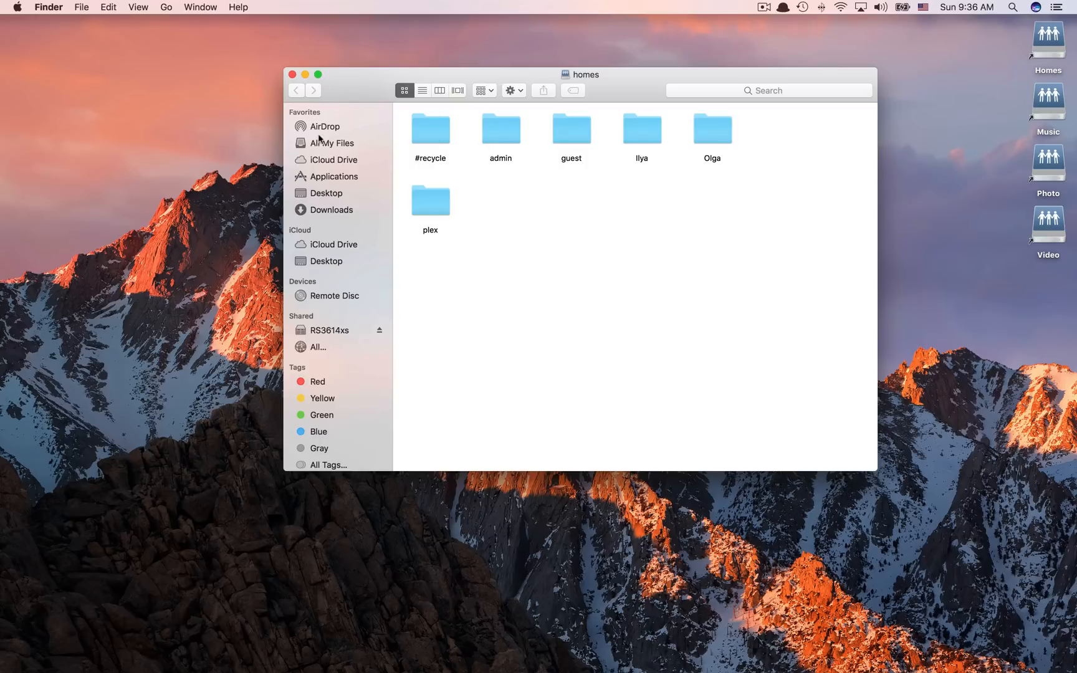
{"action": "mouse_move", "coordinate": [347, 170]}
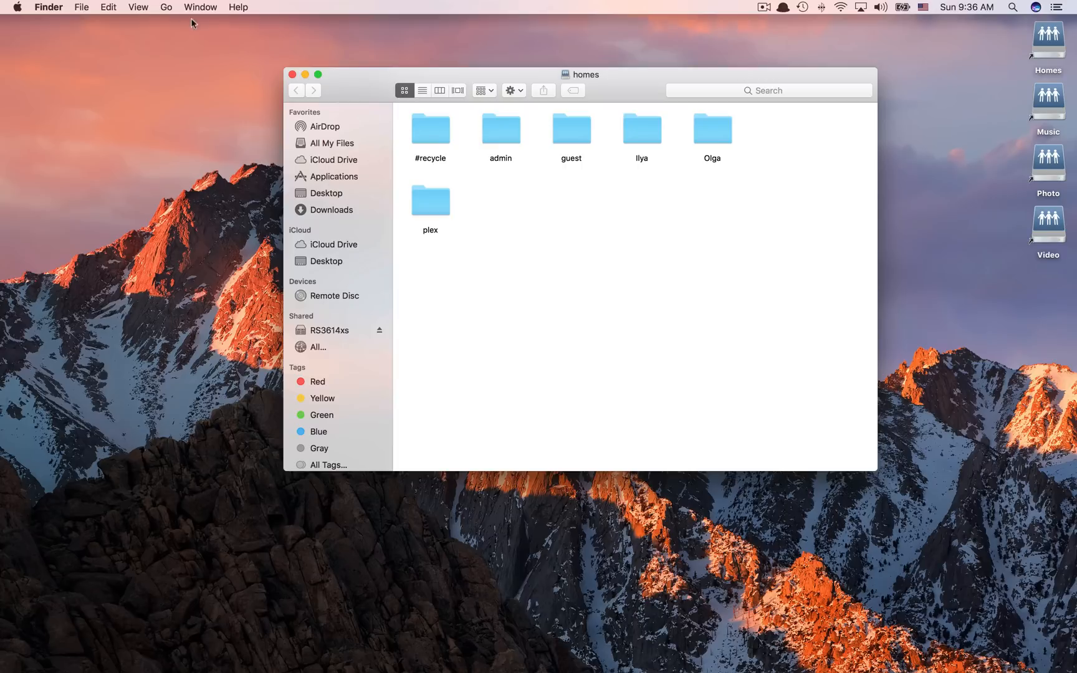
Step: Pin the mounted homes volume to Finder's Favorites from the Computer view
{"action": "left_click", "coordinate": [165, 7]}
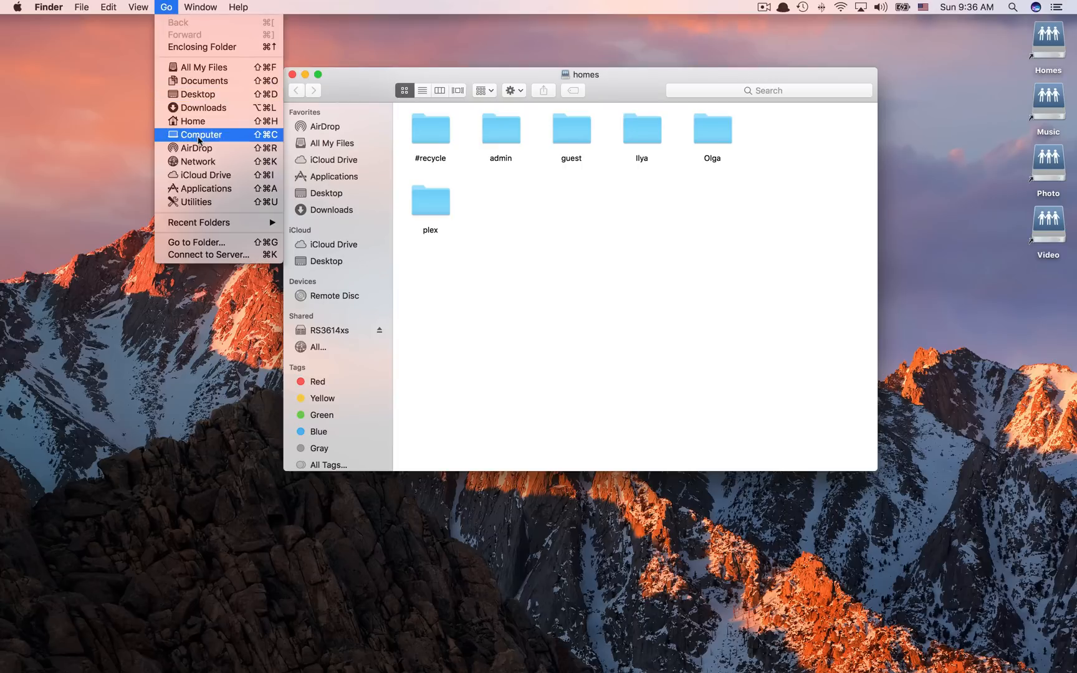
{"action": "left_click", "coordinate": [199, 134]}
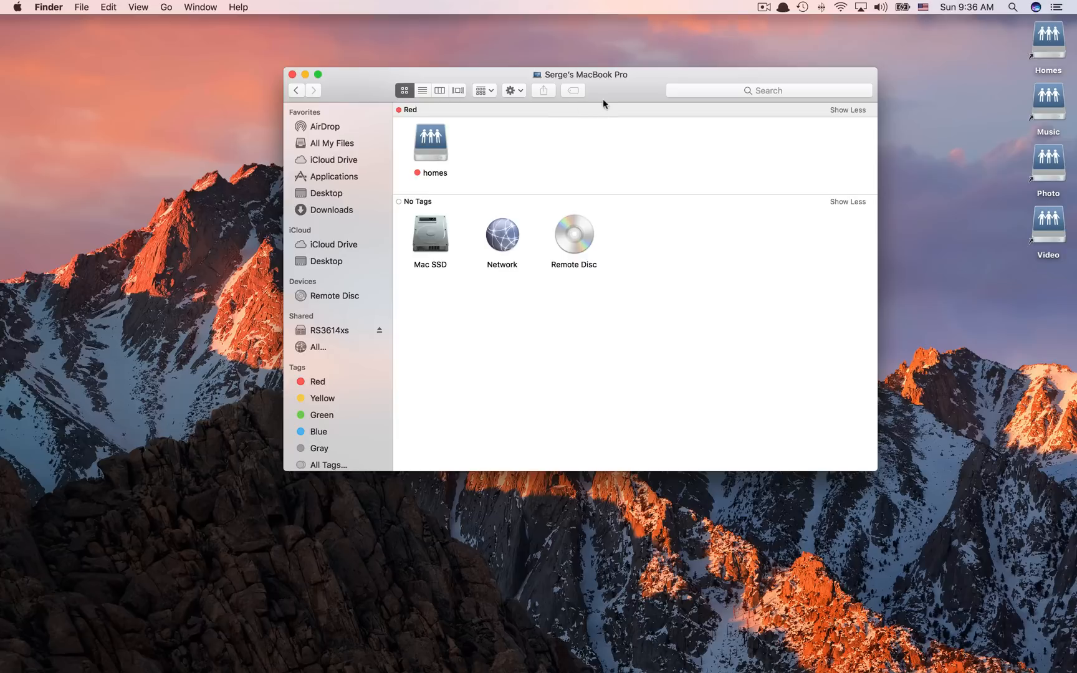
{"action": "mouse_move", "coordinate": [431, 142]}
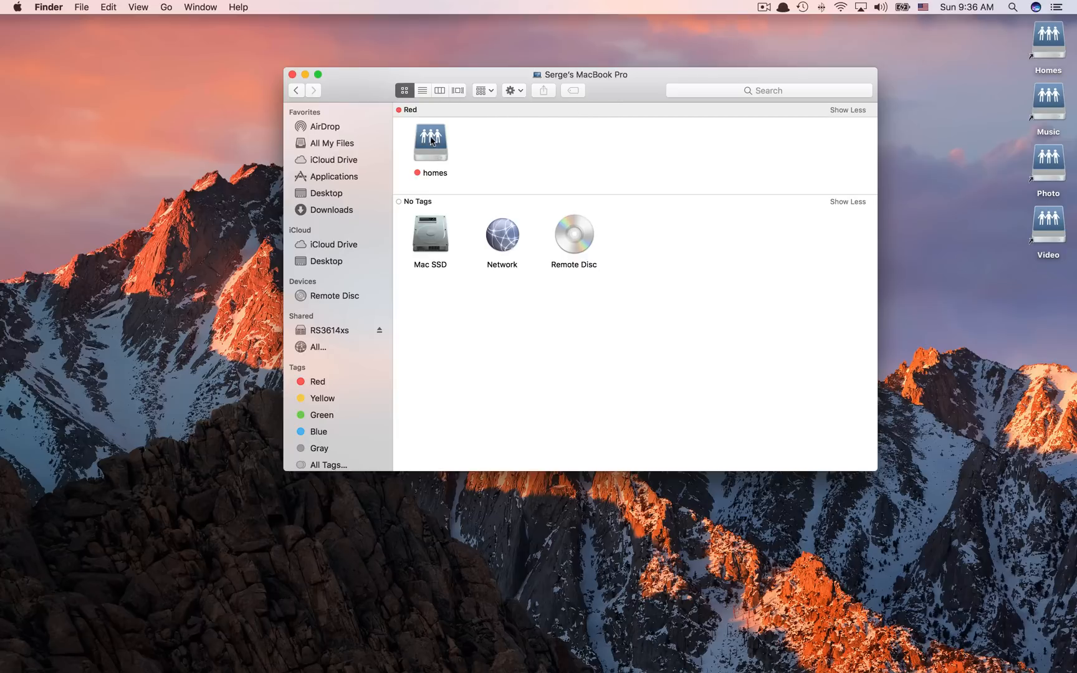
{"action": "left_click", "coordinate": [429, 143]}
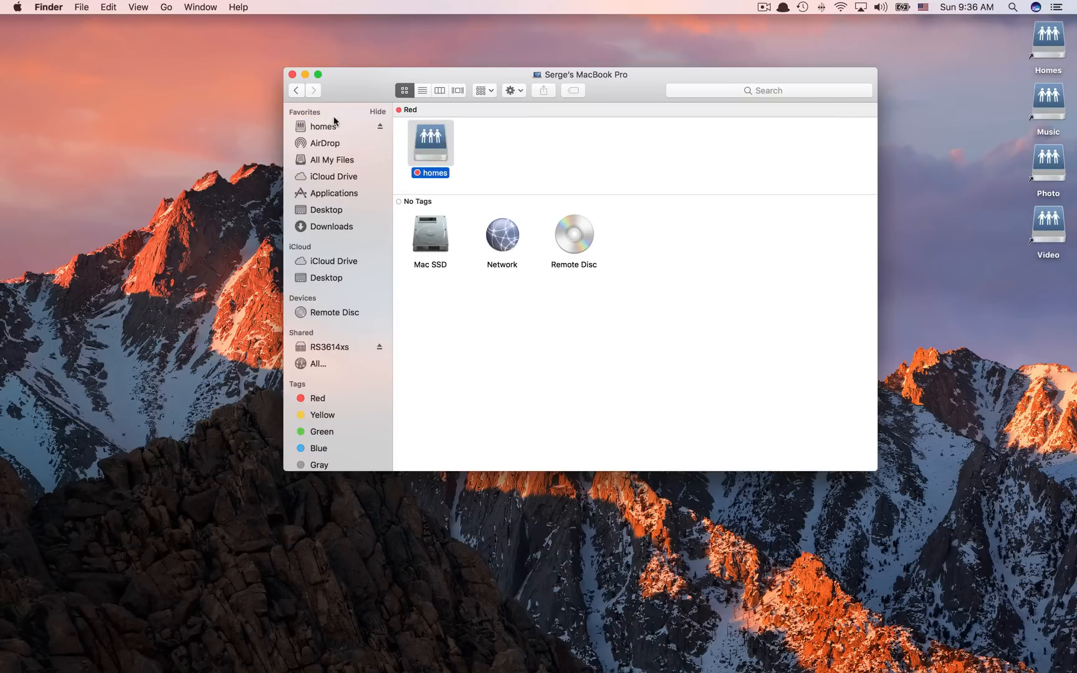
{"action": "mouse_move", "coordinate": [324, 133]}
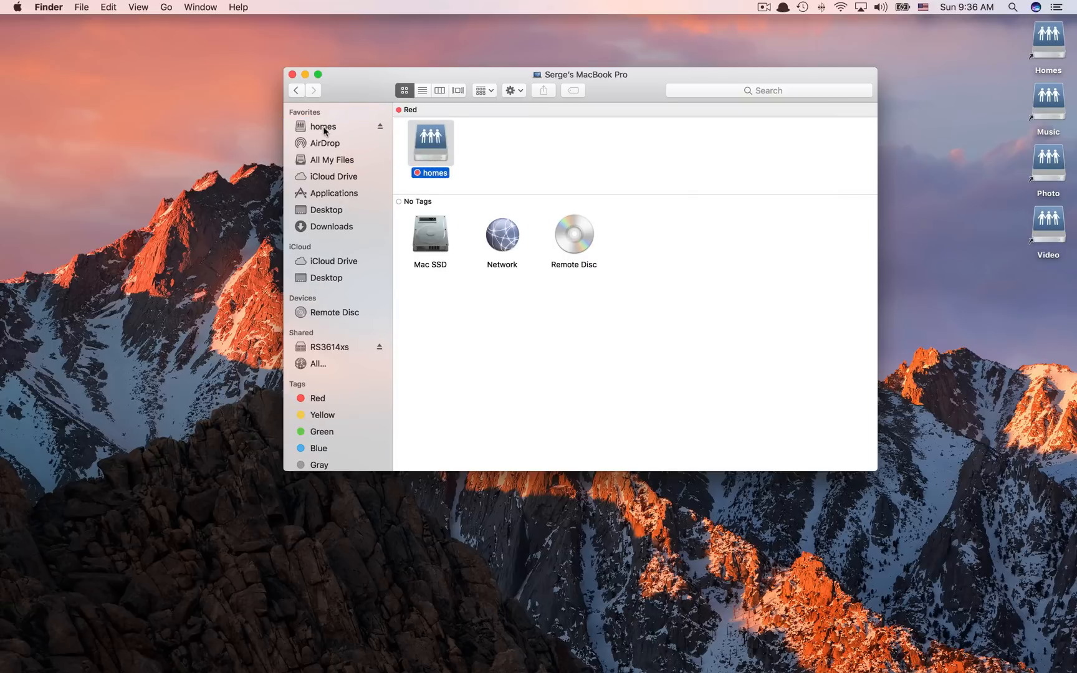
{"action": "left_click", "coordinate": [292, 75]}
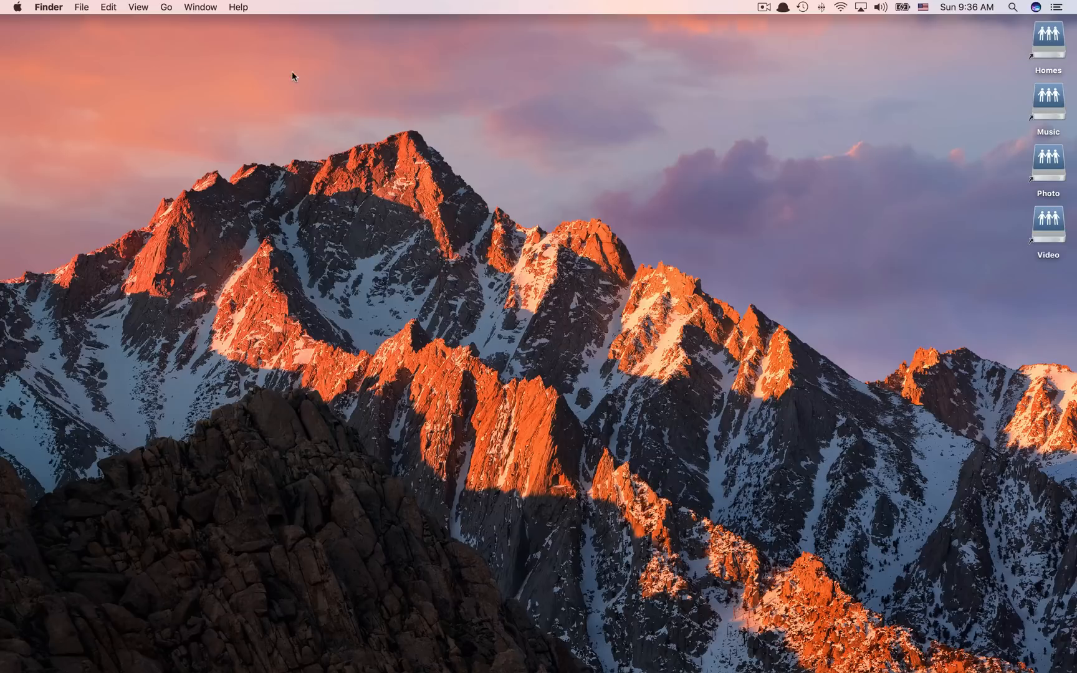
Step: Remove the duplicate RS3614xs entry from Finder's favourite servers
{"action": "left_click", "coordinate": [166, 7]}
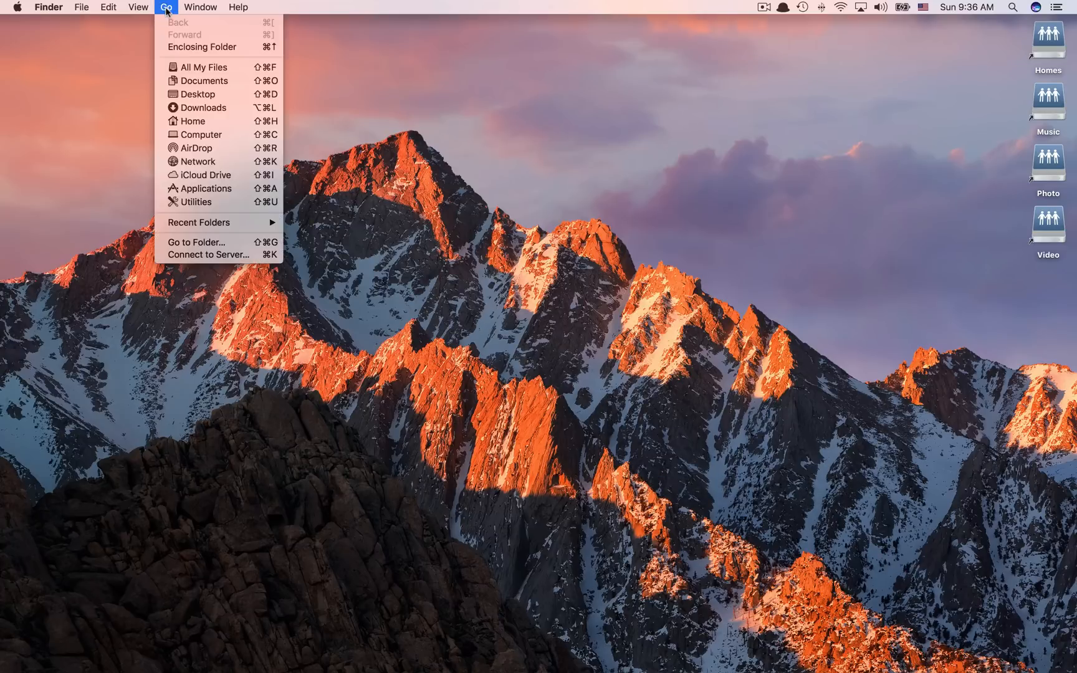
{"action": "mouse_move", "coordinate": [198, 94]}
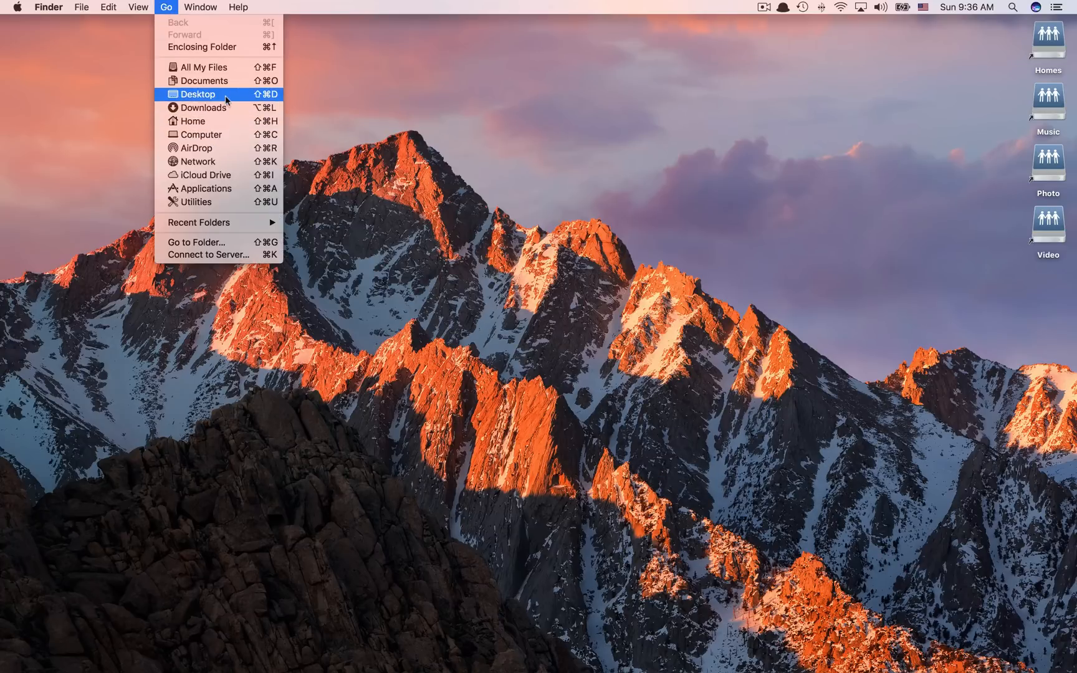
{"action": "left_click", "coordinate": [197, 94]}
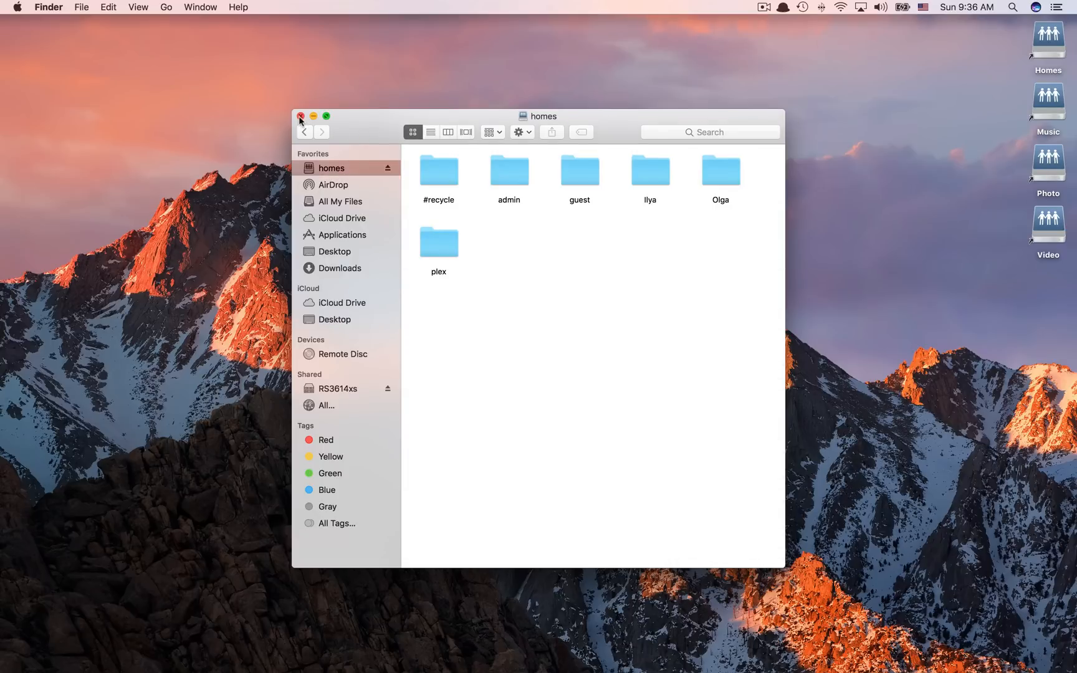
{"action": "mouse_move", "coordinate": [195, 86]}
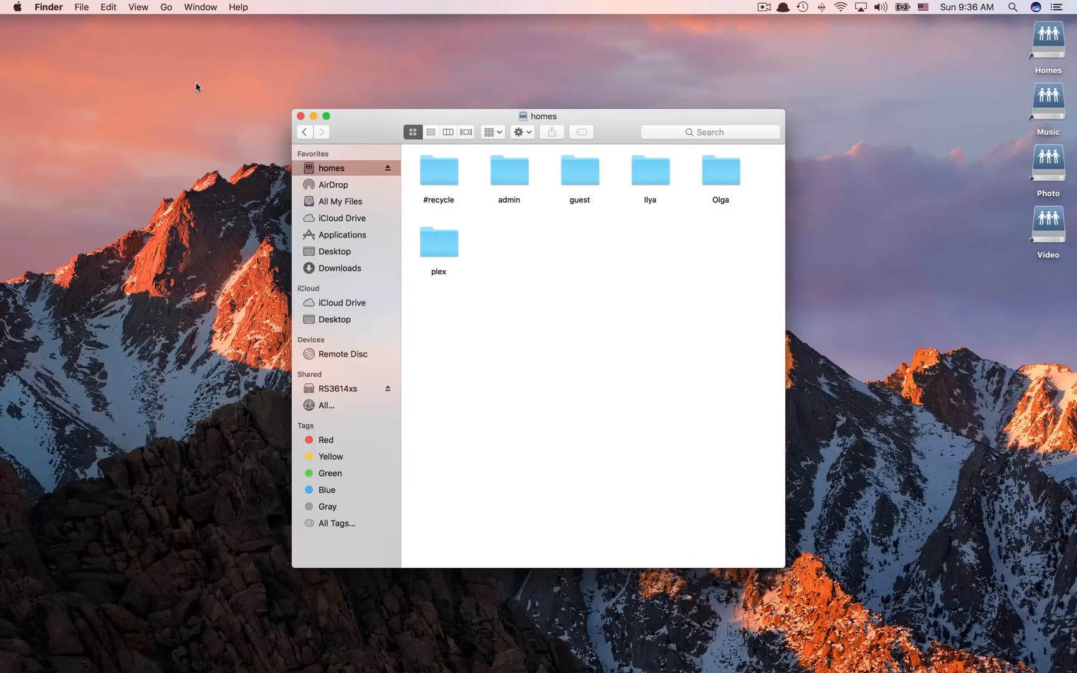
{"action": "left_click", "coordinate": [165, 7]}
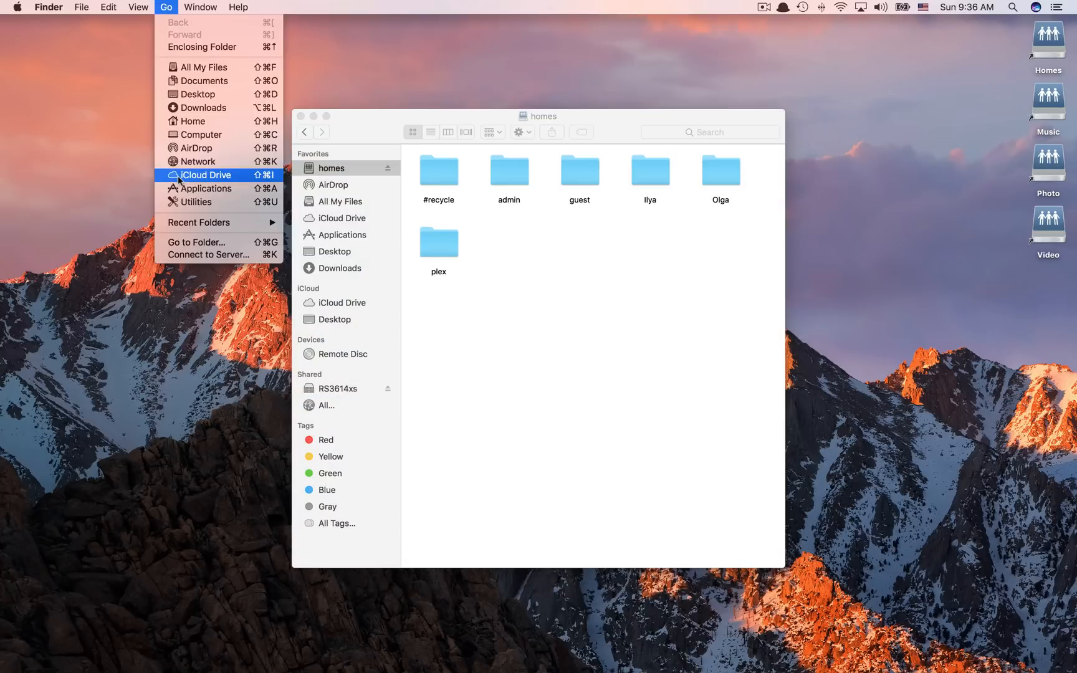
{"action": "left_click", "coordinate": [207, 255]}
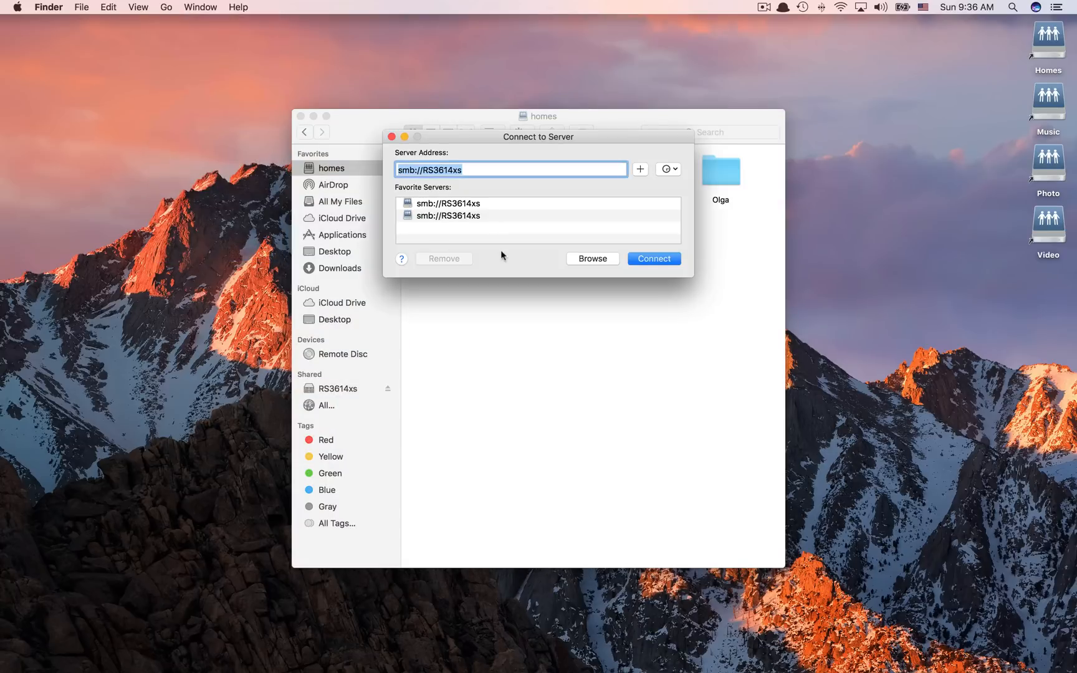
{"action": "left_click", "coordinate": [449, 202]}
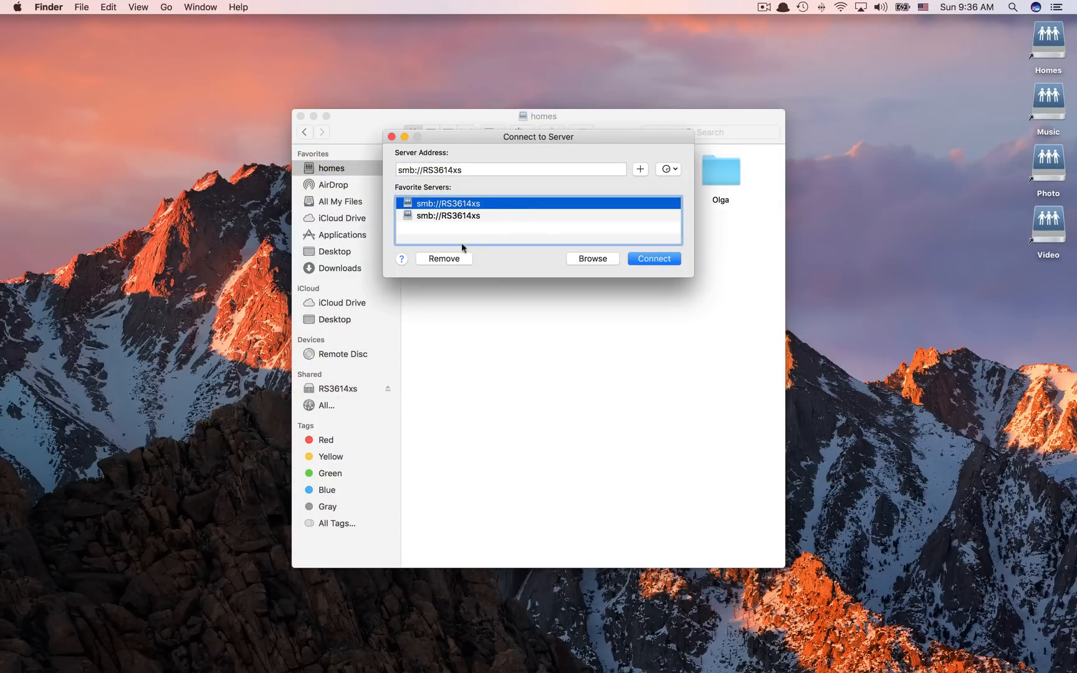
{"action": "left_click", "coordinate": [444, 258]}
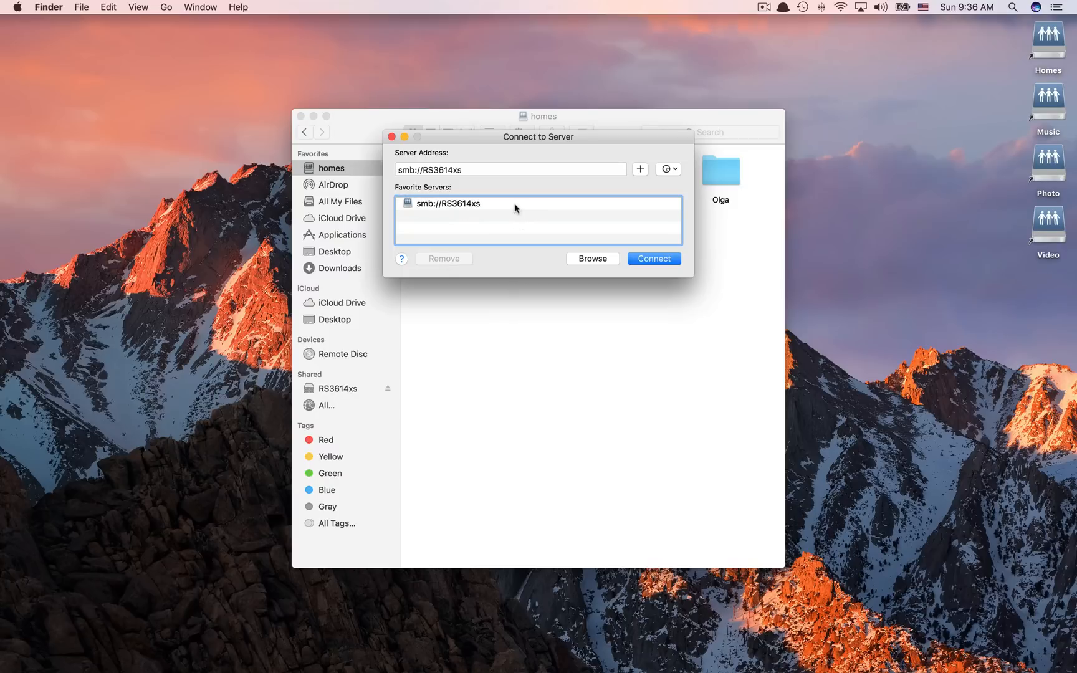
Step: Connect to RS3614xs and mount the music share
{"action": "left_click", "coordinate": [652, 258]}
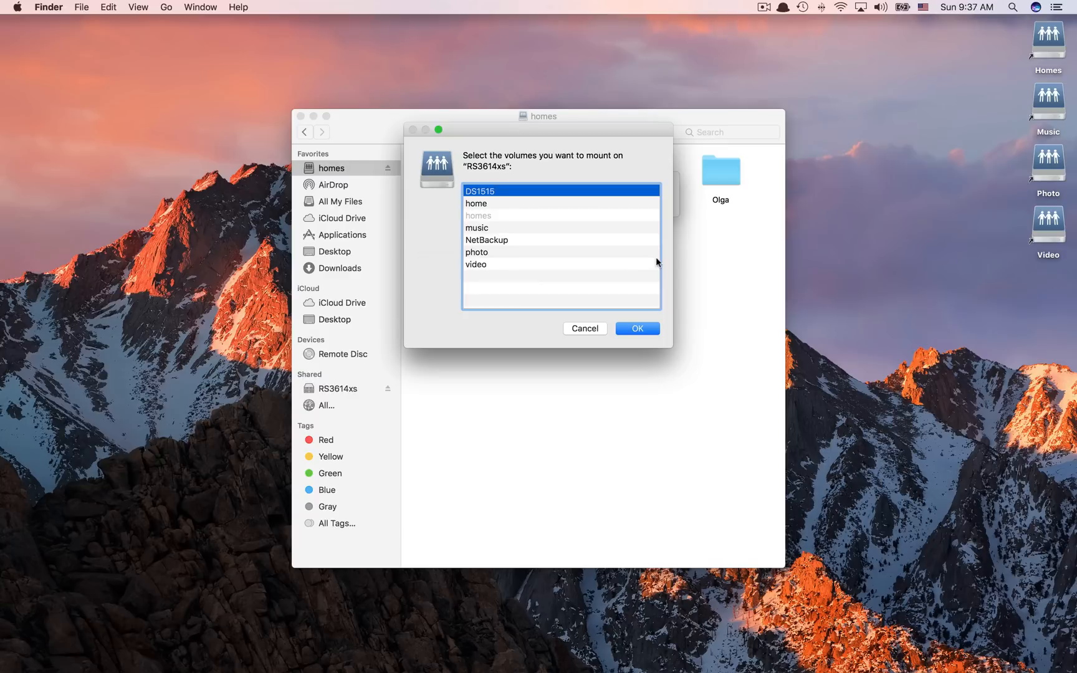
{"action": "mouse_move", "coordinate": [501, 228]}
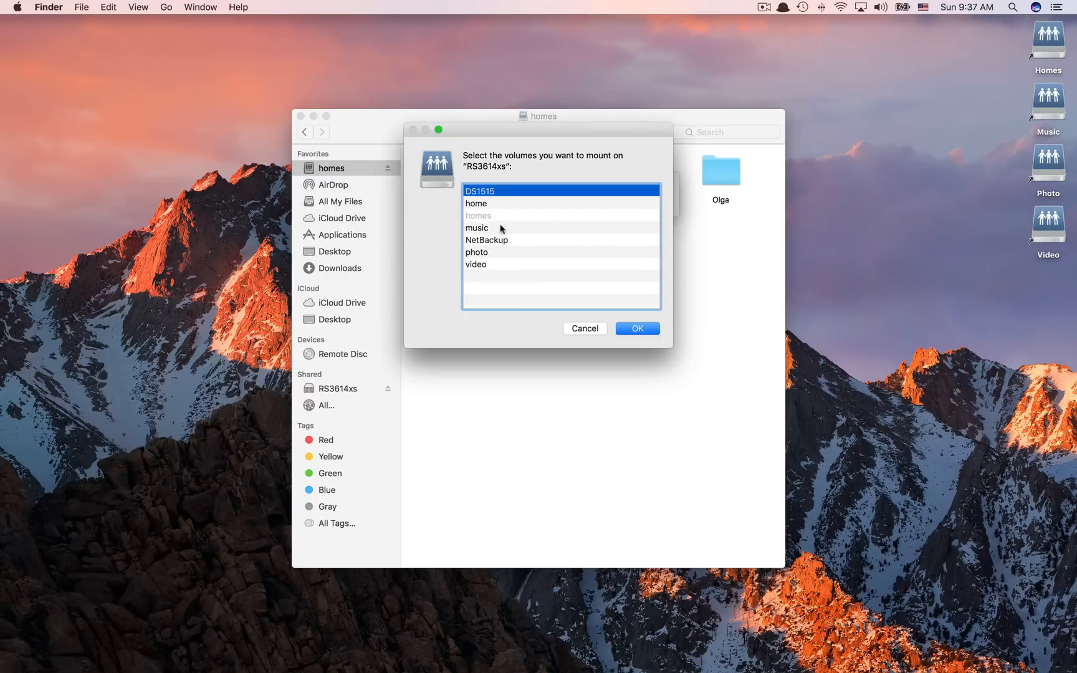
{"action": "left_click", "coordinate": [477, 228]}
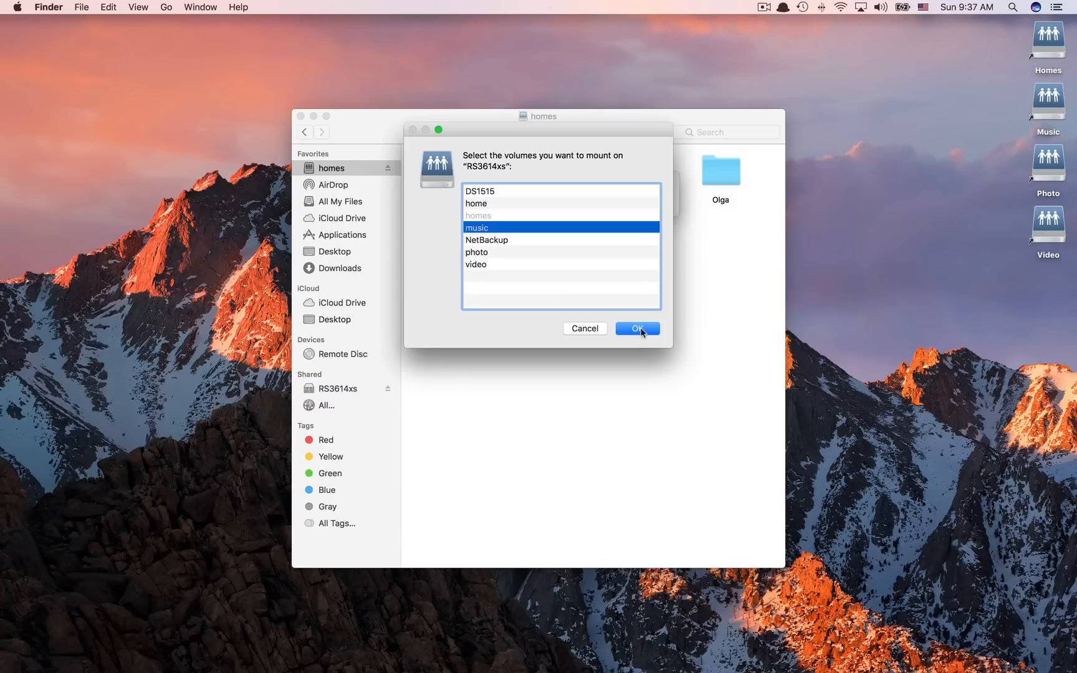
{"action": "left_click", "coordinate": [635, 329]}
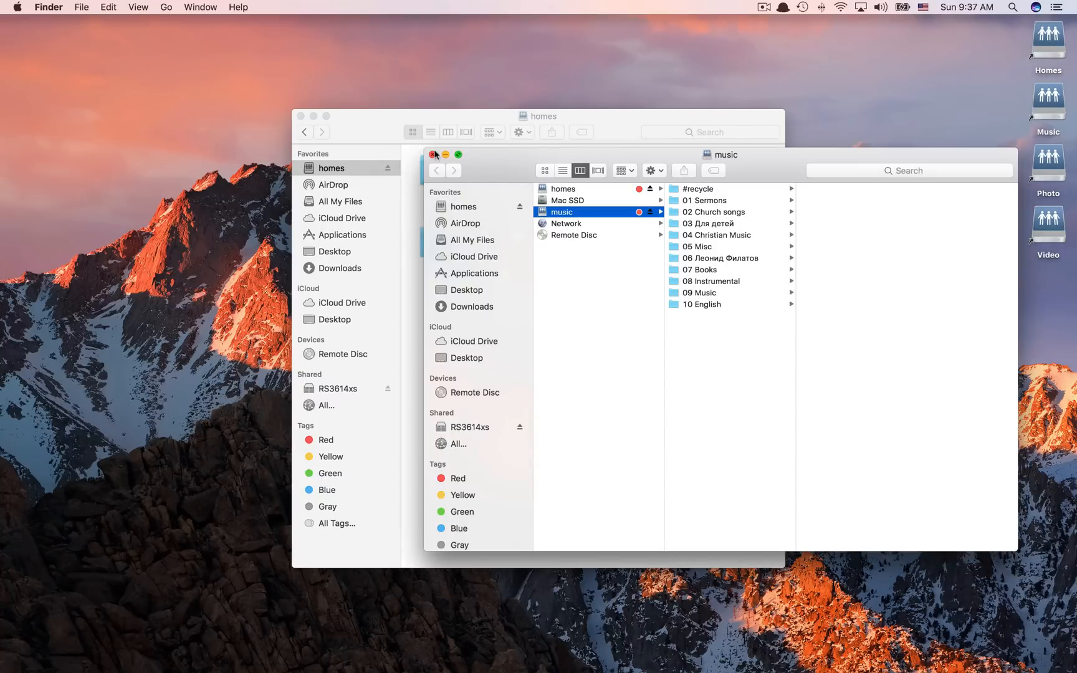
Step: Close the music window and mount the photo share from RS3614xs
{"action": "left_click", "coordinate": [432, 155]}
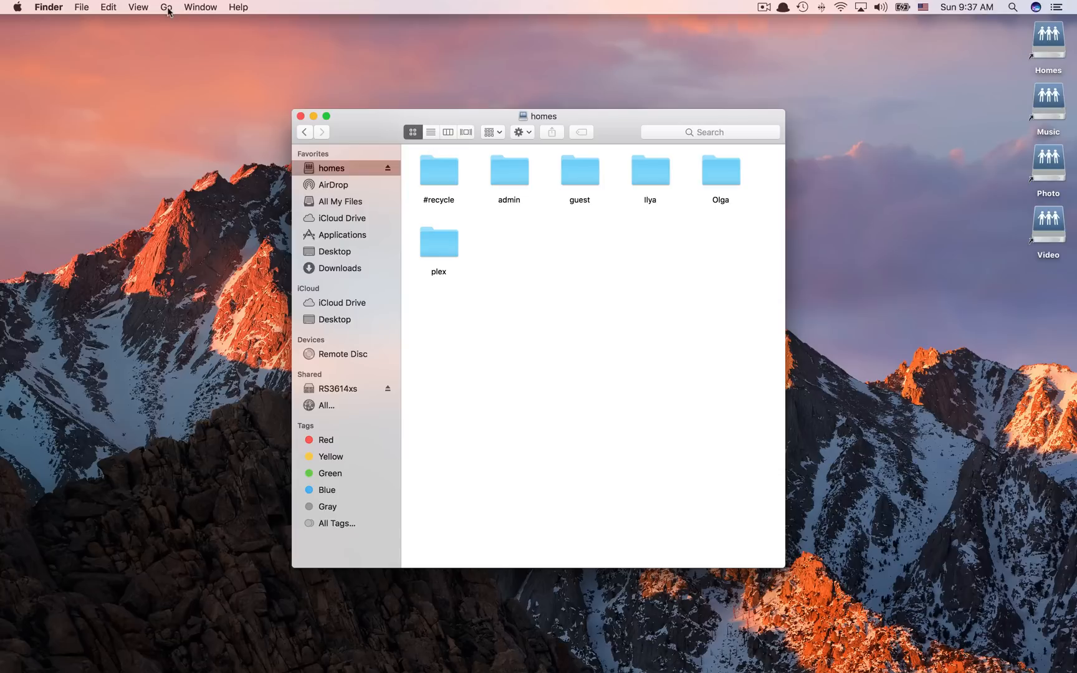
{"action": "left_click", "coordinate": [165, 7]}
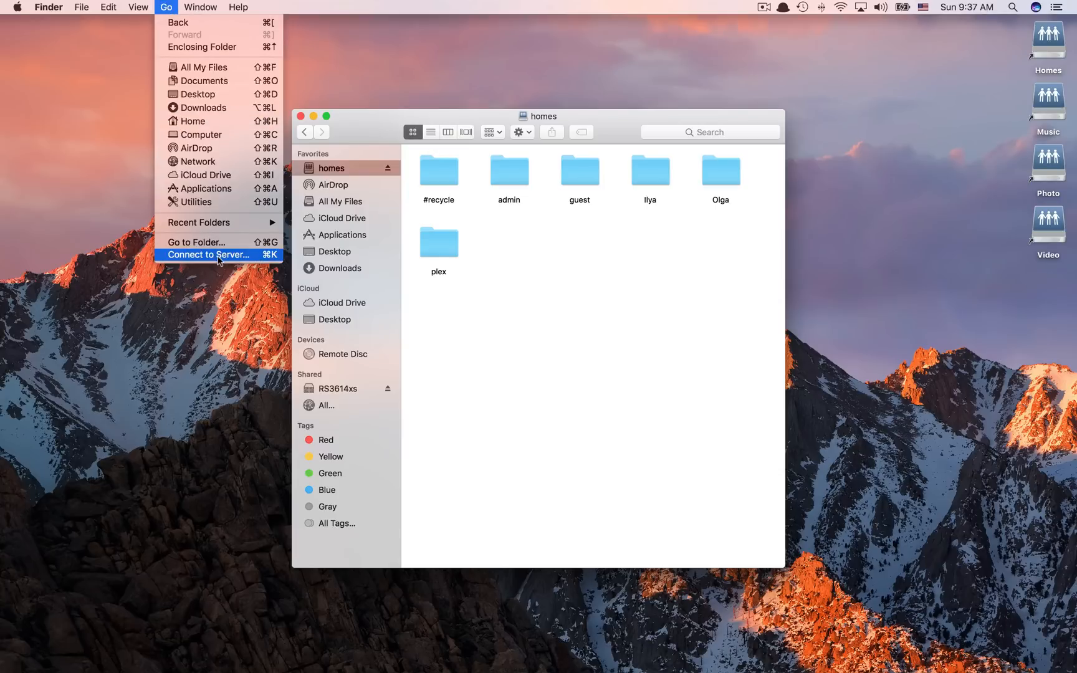
{"action": "left_click", "coordinate": [208, 255]}
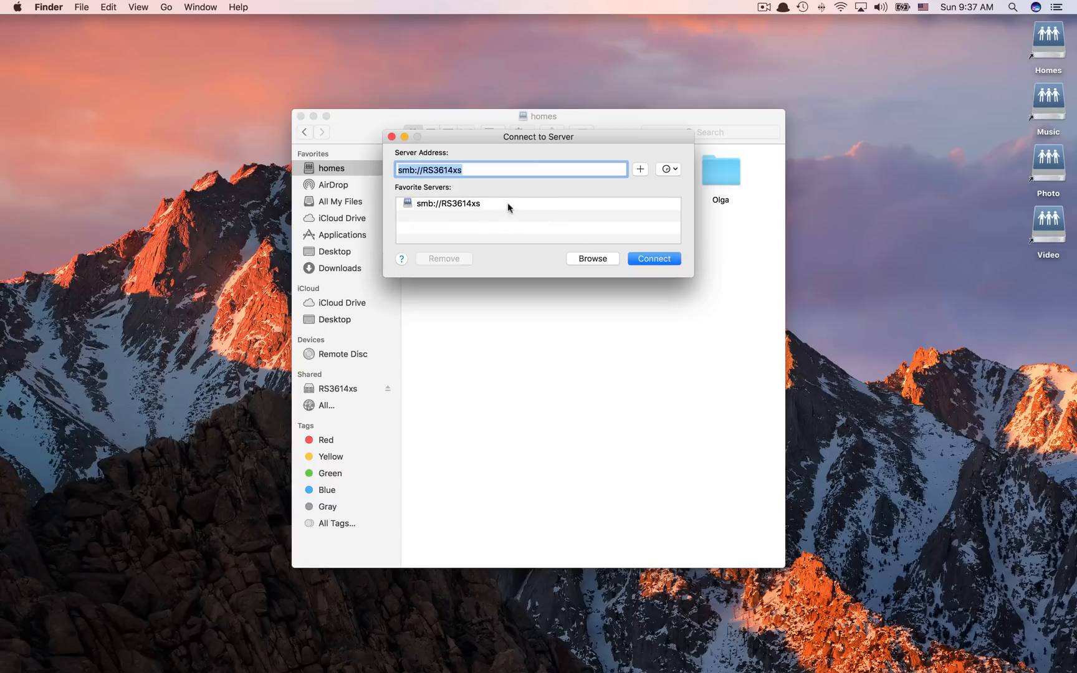
{"action": "left_click", "coordinate": [652, 258]}
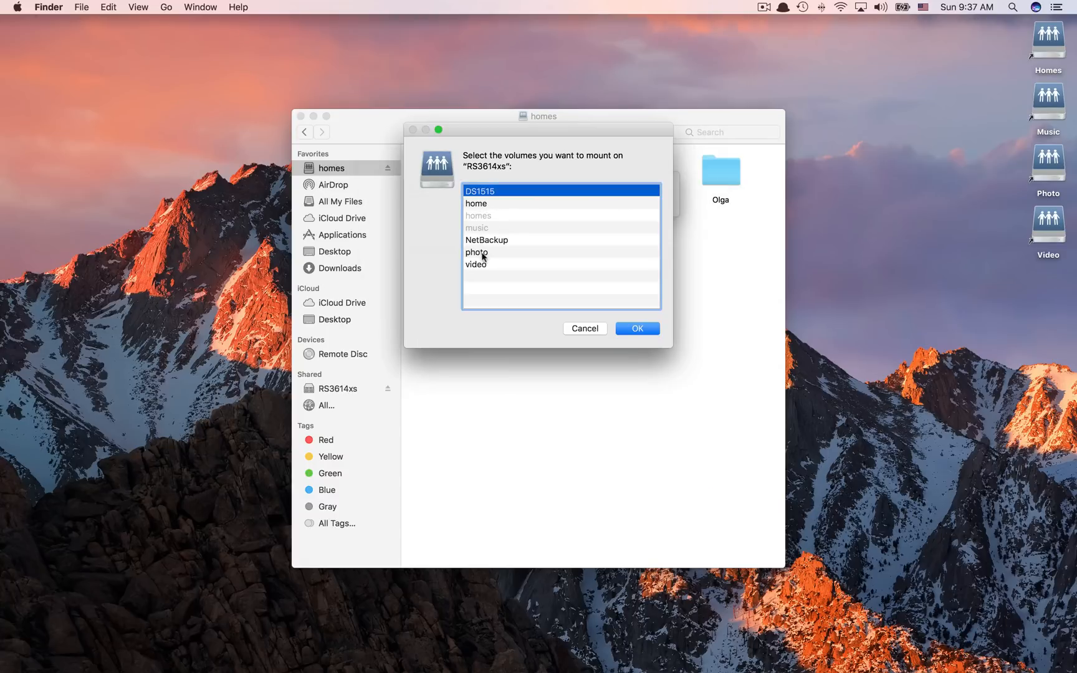
{"action": "left_click", "coordinate": [636, 329]}
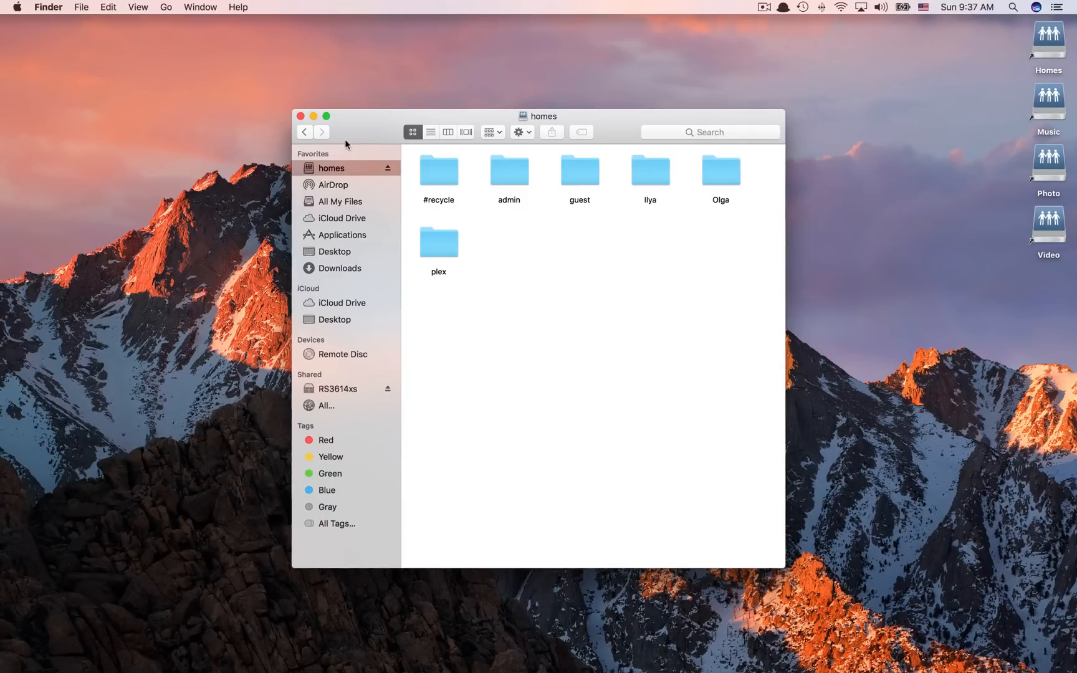
{"action": "mouse_move", "coordinate": [304, 132]}
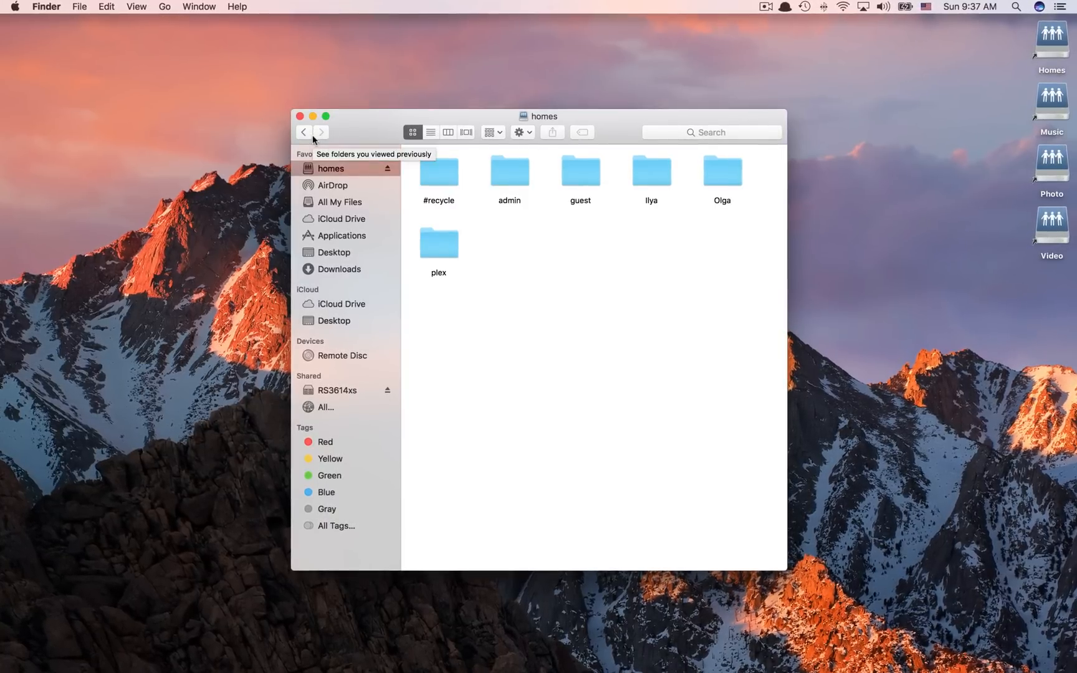
Step: Add music and photo beside homes in Favorites, then open photo and homes
{"action": "left_click", "coordinate": [299, 116]}
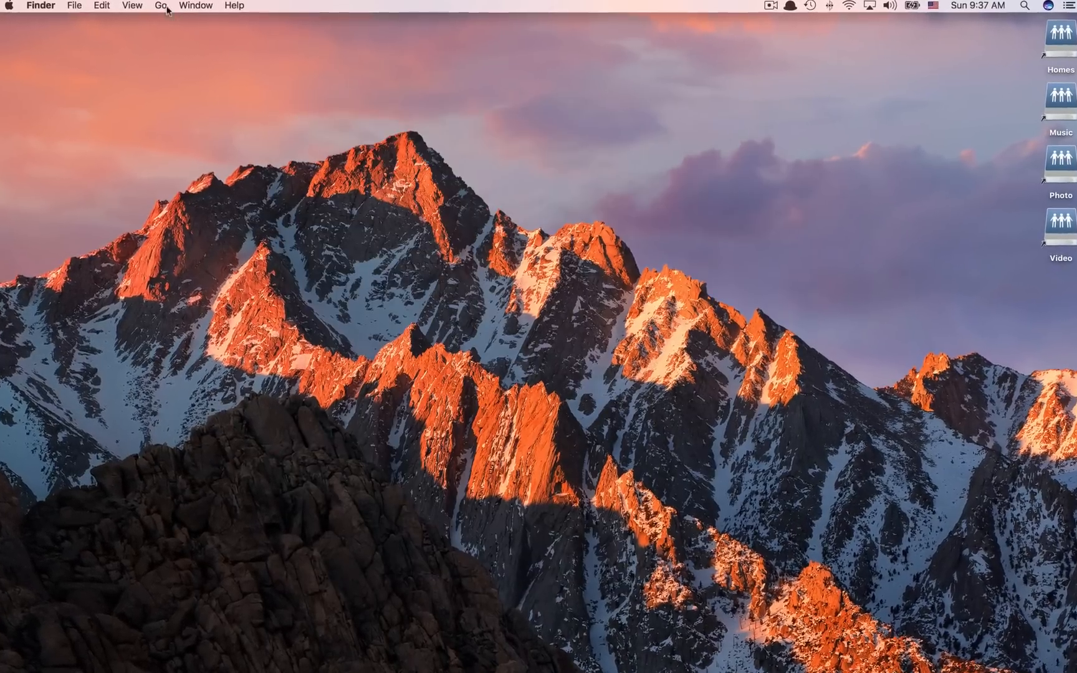
{"action": "left_click", "coordinate": [160, 5]}
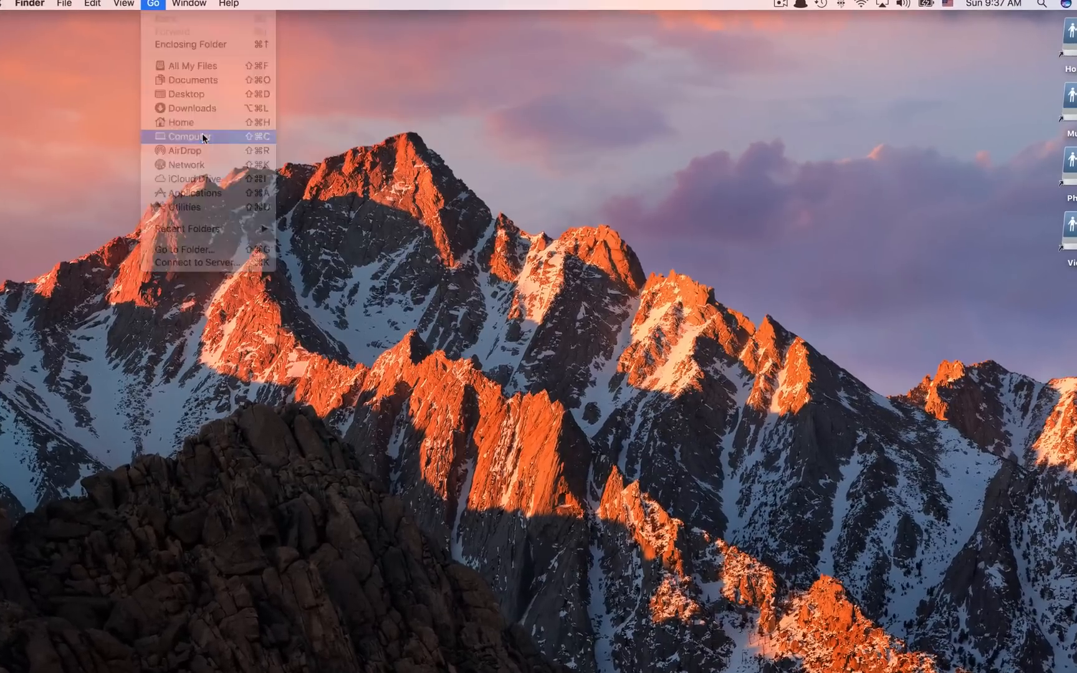
{"action": "left_click", "coordinate": [185, 136]}
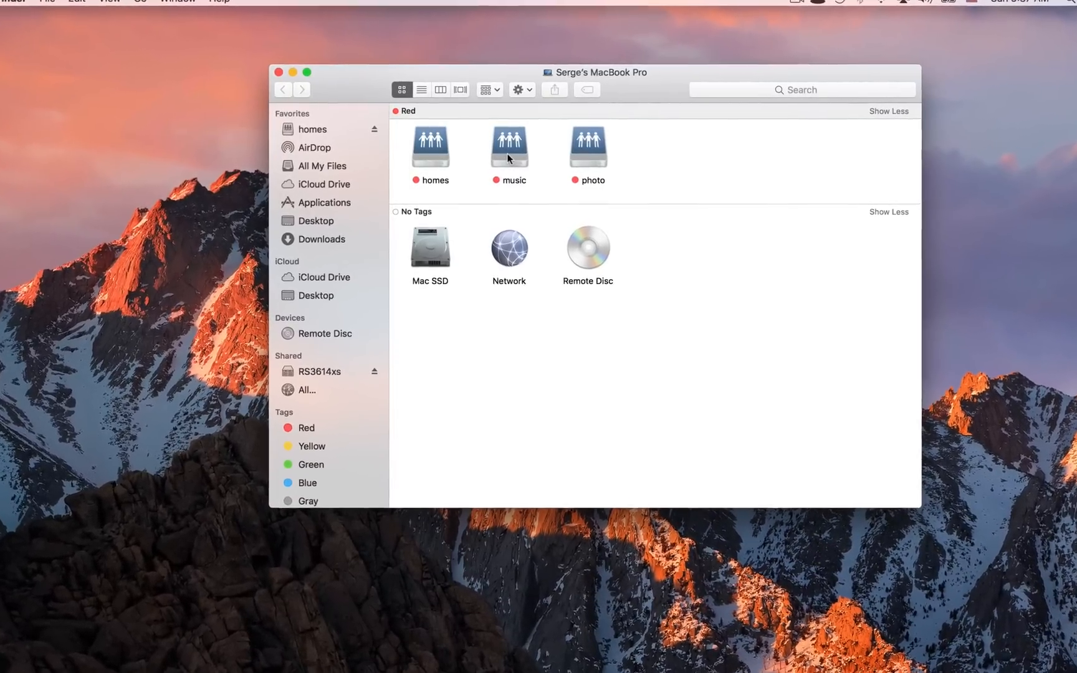
{"action": "left_click", "coordinate": [510, 146]}
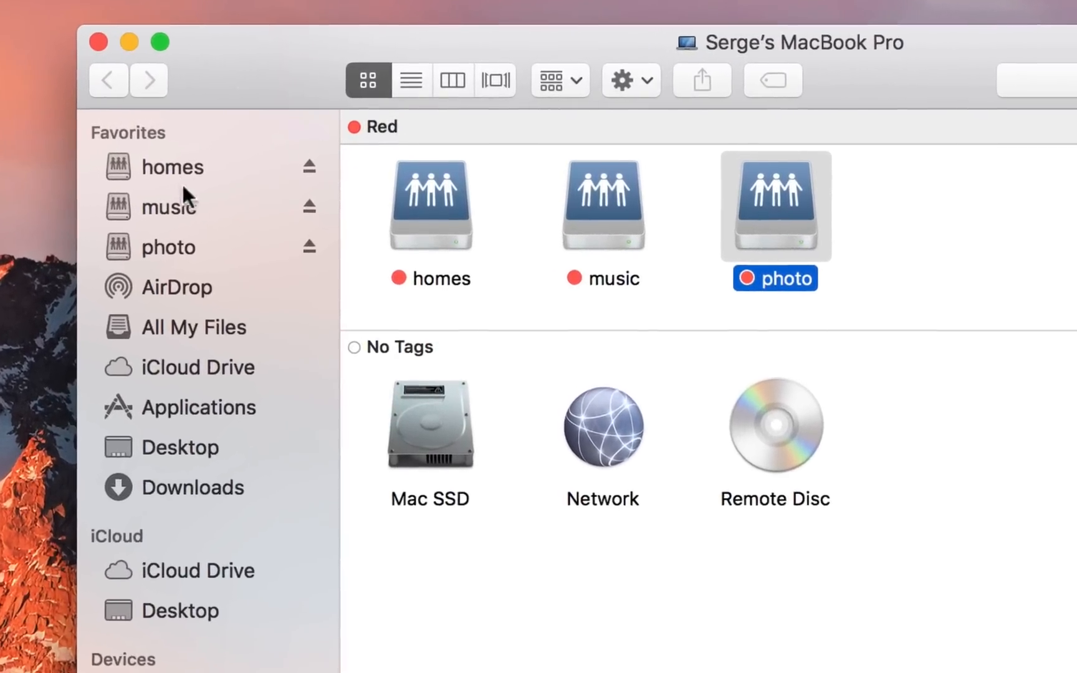
{"action": "double_click", "coordinate": [775, 206]}
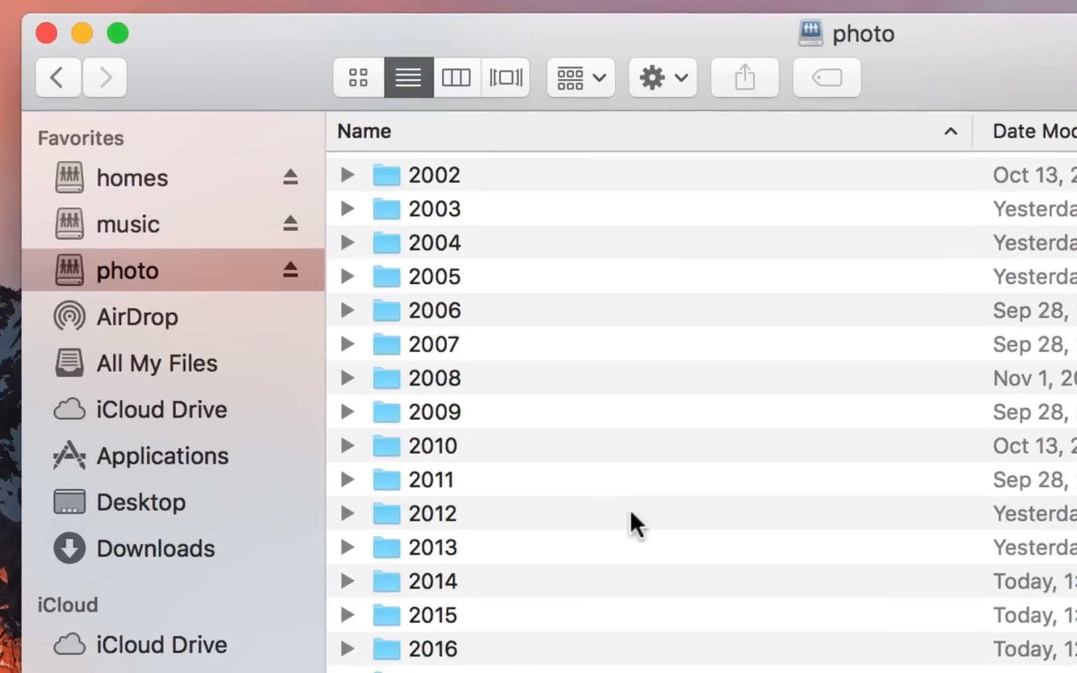
{"action": "mouse_move", "coordinate": [152, 175]}
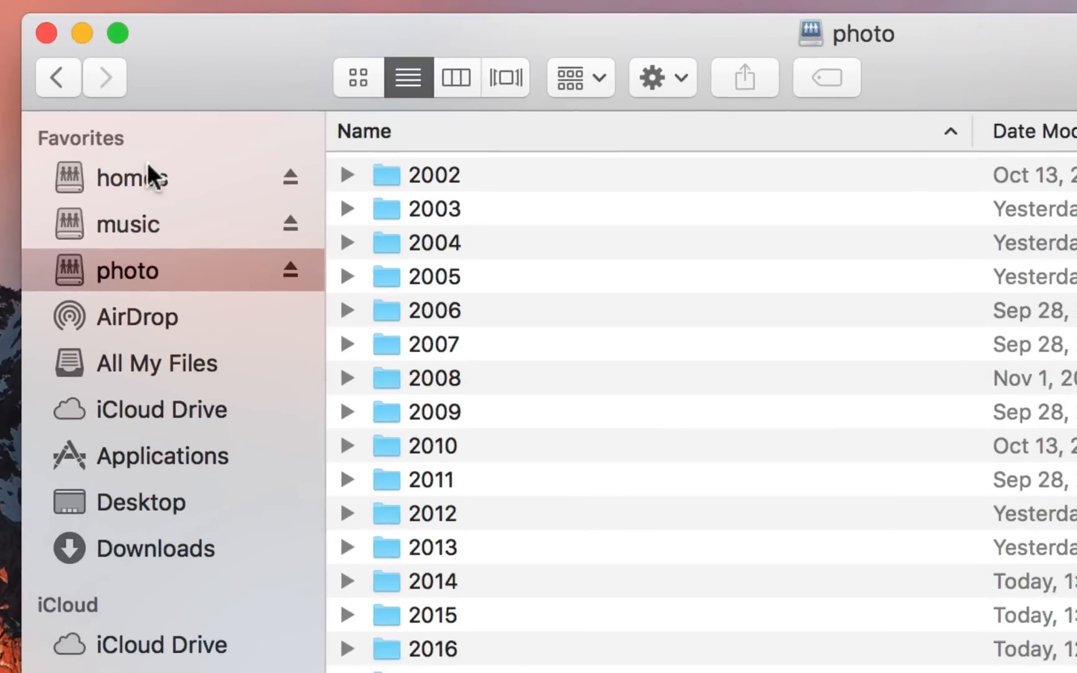
{"action": "left_click", "coordinate": [131, 178]}
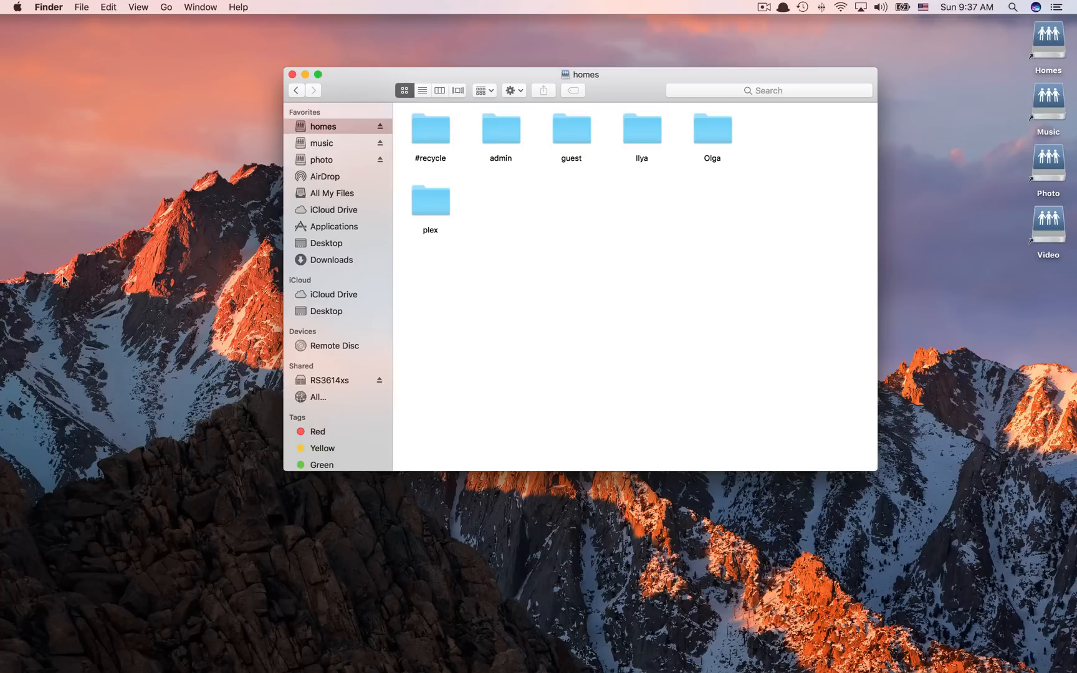
{"action": "mouse_move", "coordinate": [415, 654]}
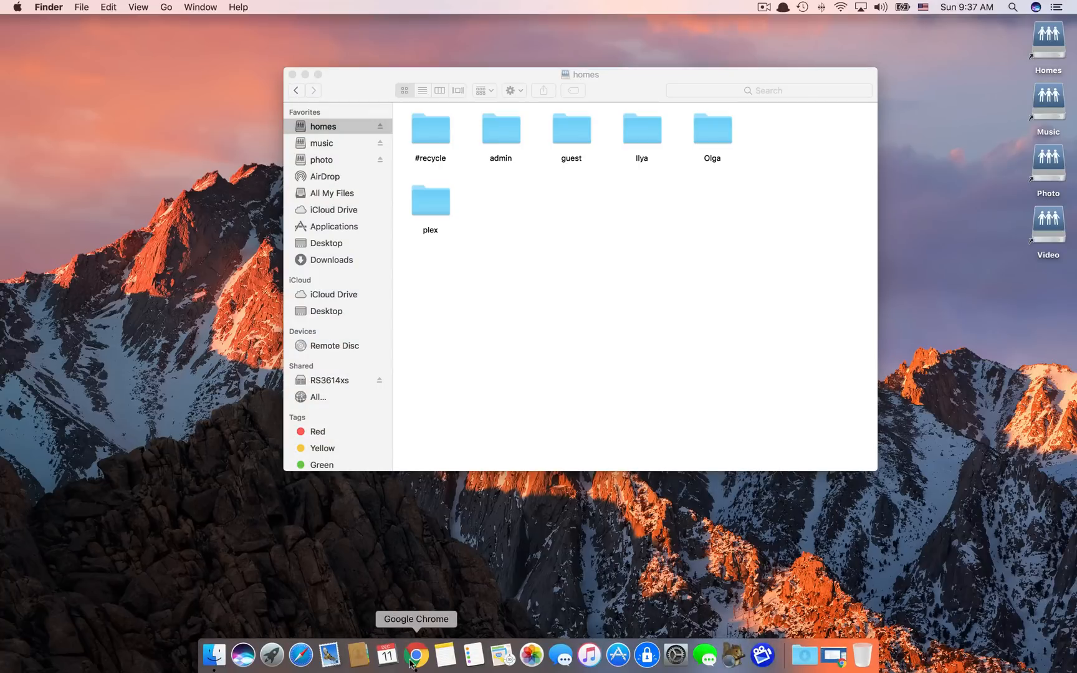
Step: Return to the DSM desktop in Chrome, open File Station, then close it
{"action": "left_click", "coordinate": [416, 654]}
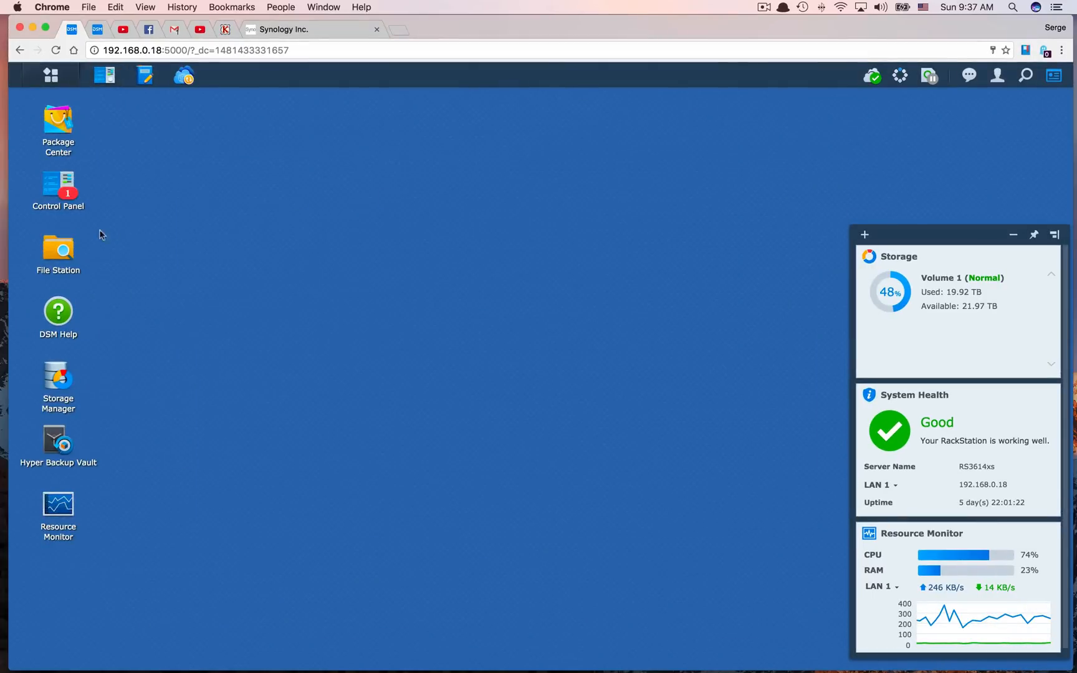
{"action": "left_click", "coordinate": [58, 249]}
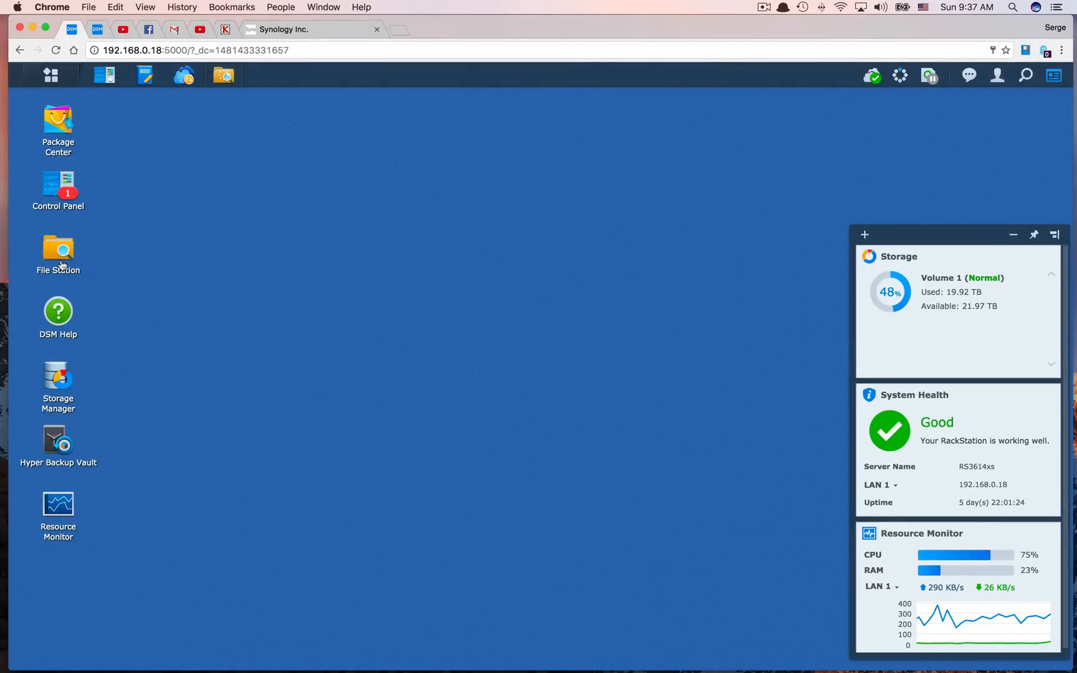
{"action": "double_click", "coordinate": [58, 251]}
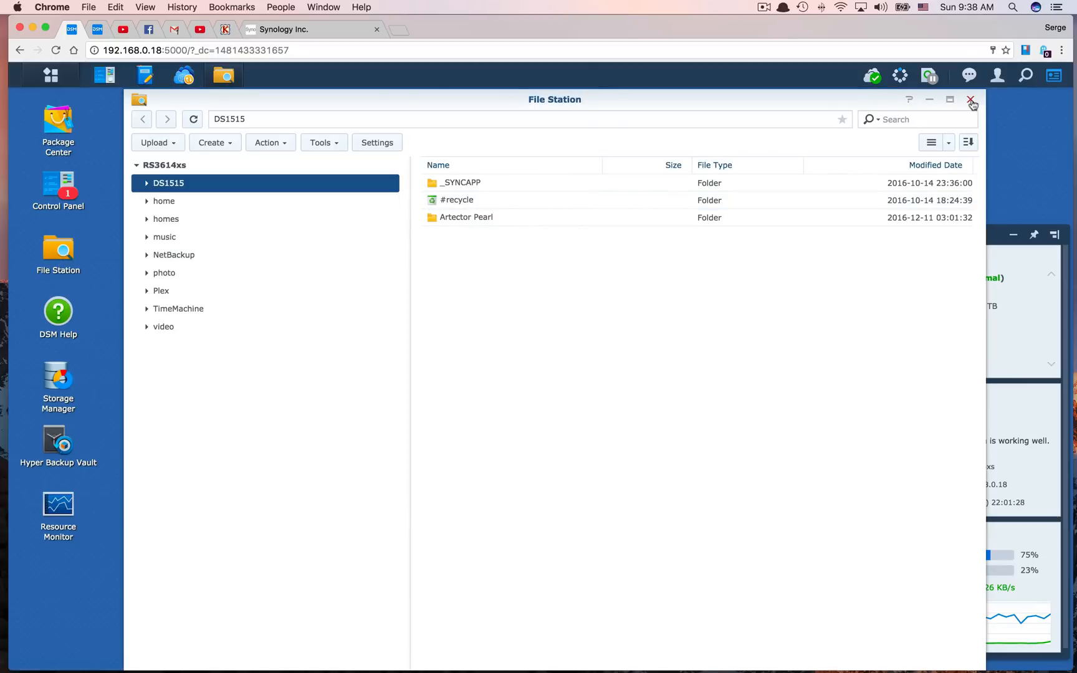
{"action": "left_click", "coordinate": [973, 99]}
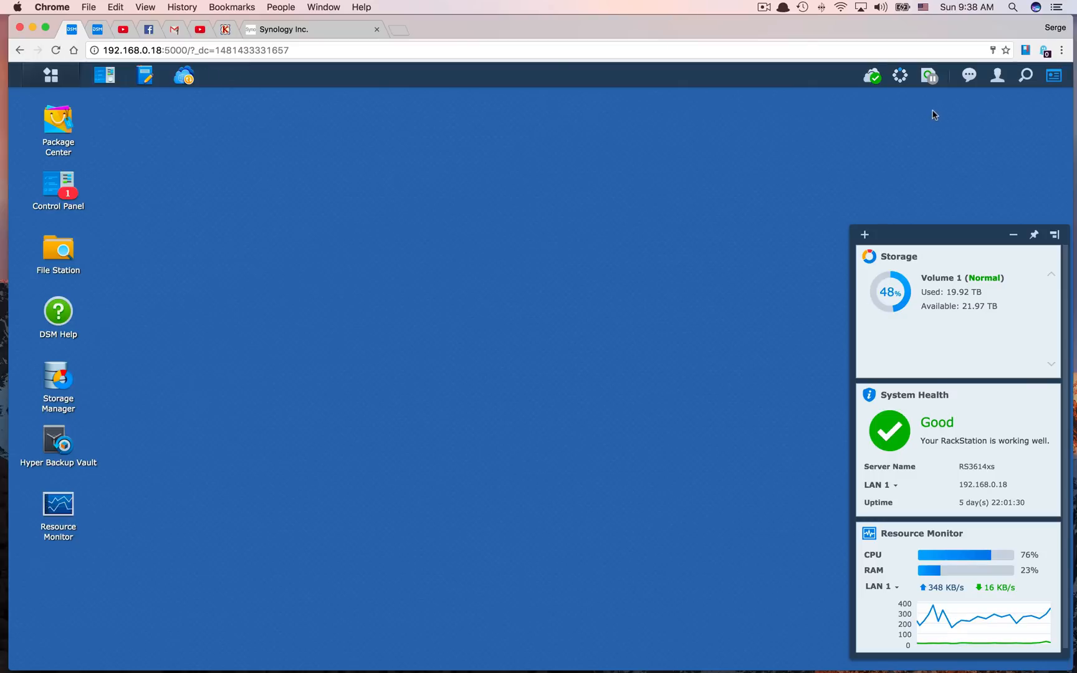
{"action": "mouse_move", "coordinate": [344, 43]}
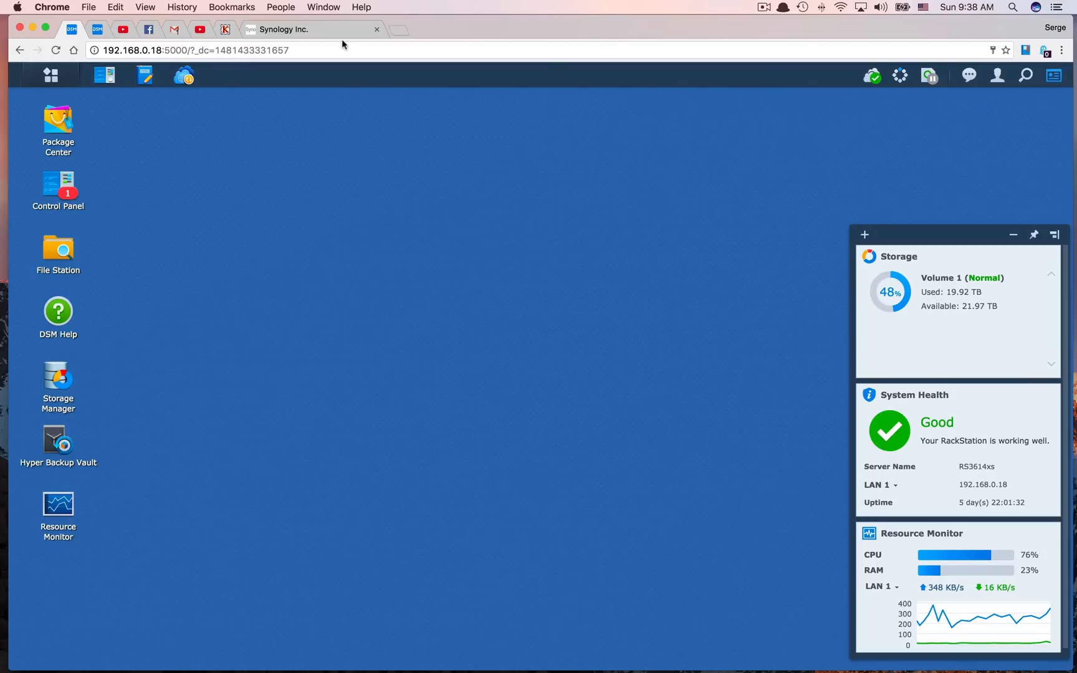